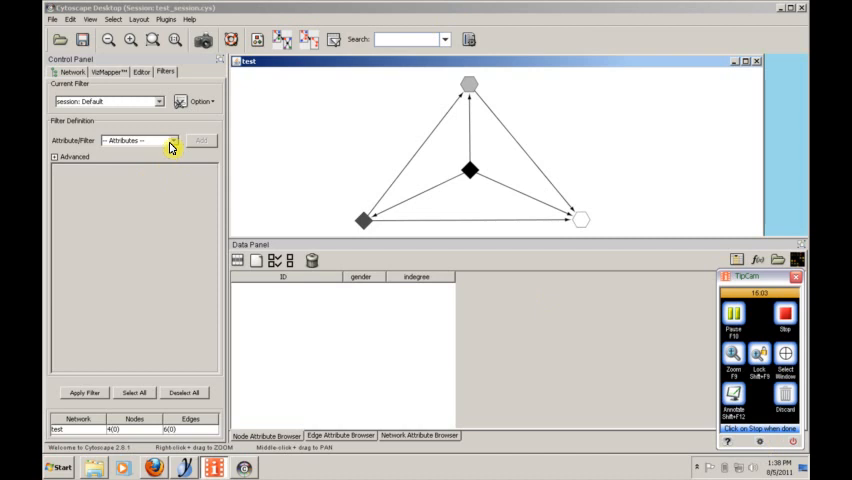
Add a node.gender filter and set its match value to 'm' for male nodes.
left_click(172, 140)
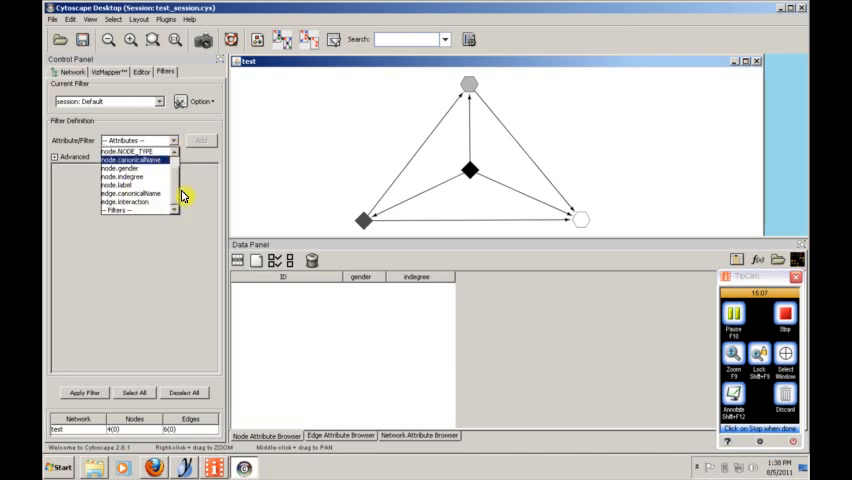
left_click(122, 160)
type("f")
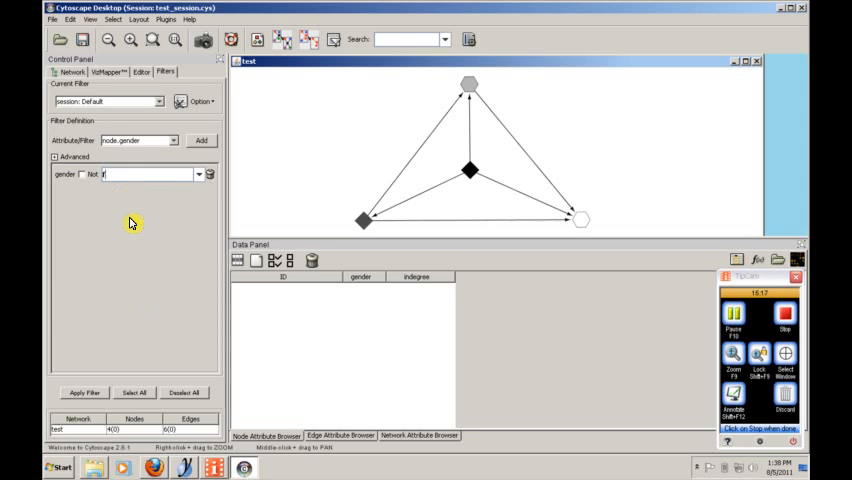
left_click(82, 392)
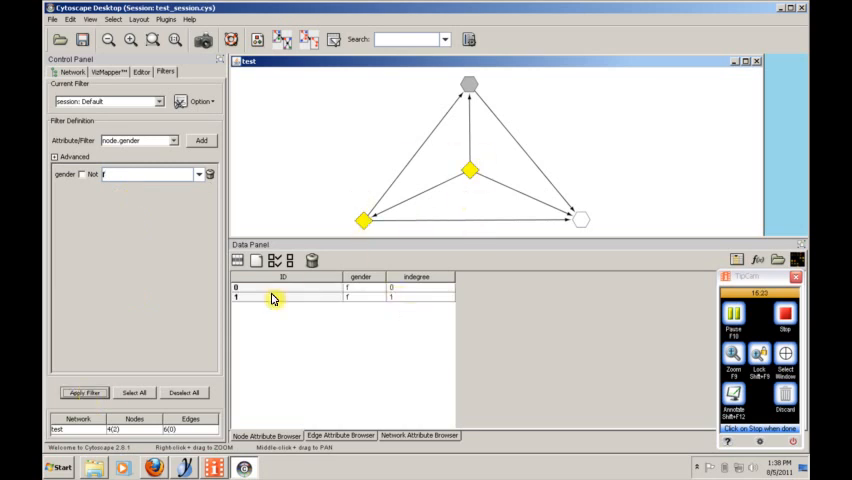
mouse_move(208, 262)
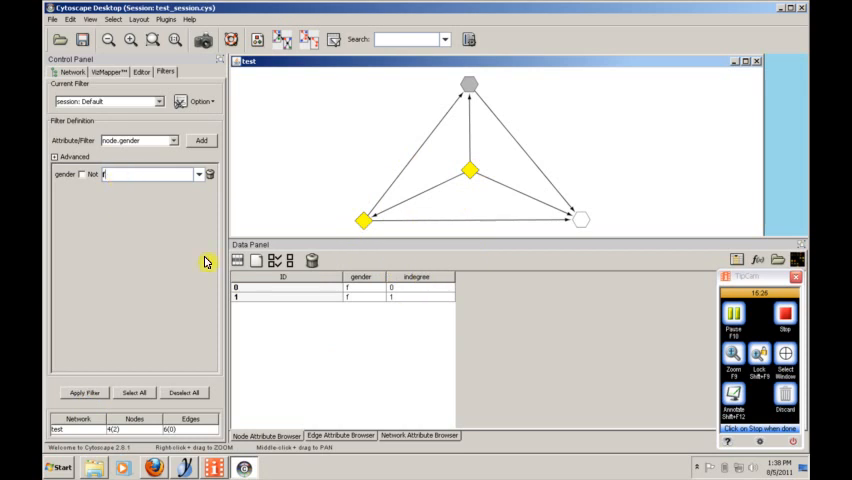
type("m")
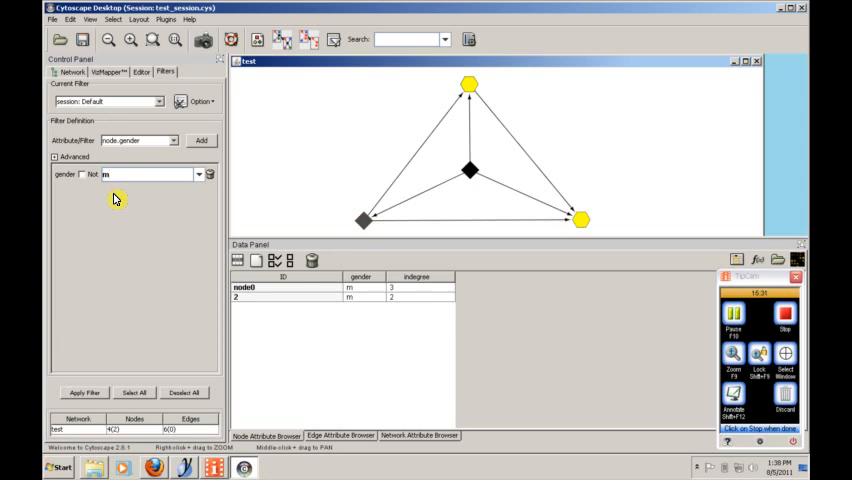
mouse_move(184, 300)
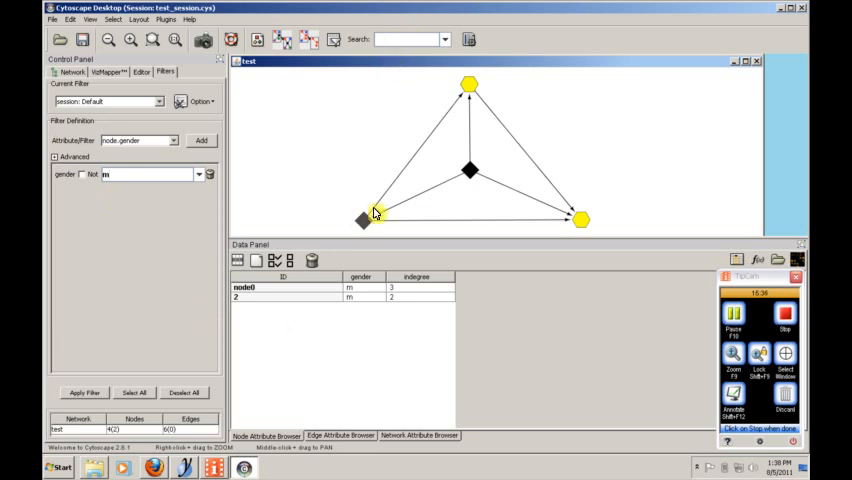
mouse_move(296, 330)
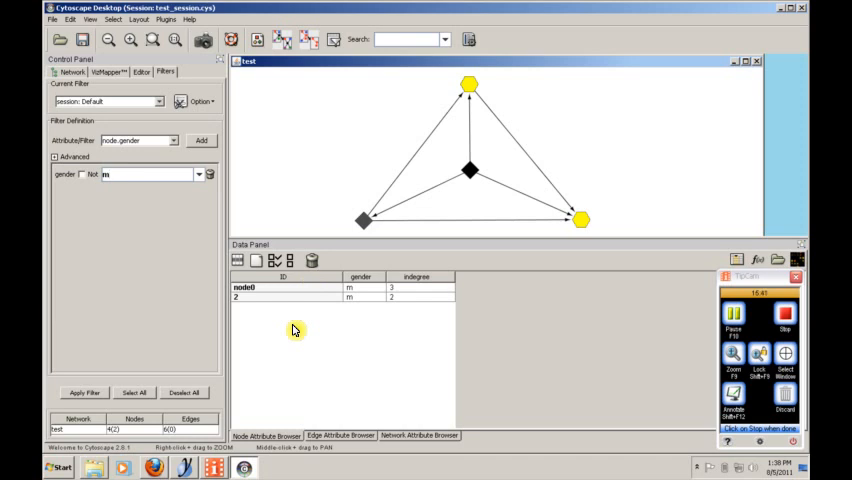
mouse_move(252, 334)
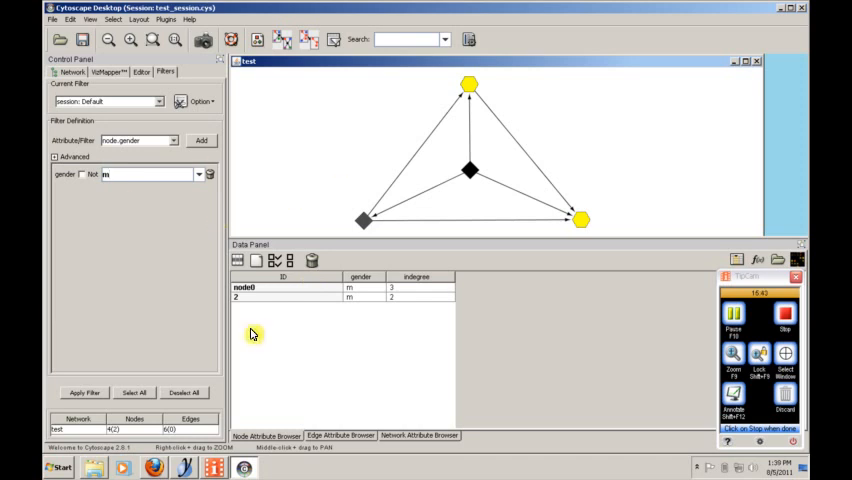
mouse_move(418, 362)
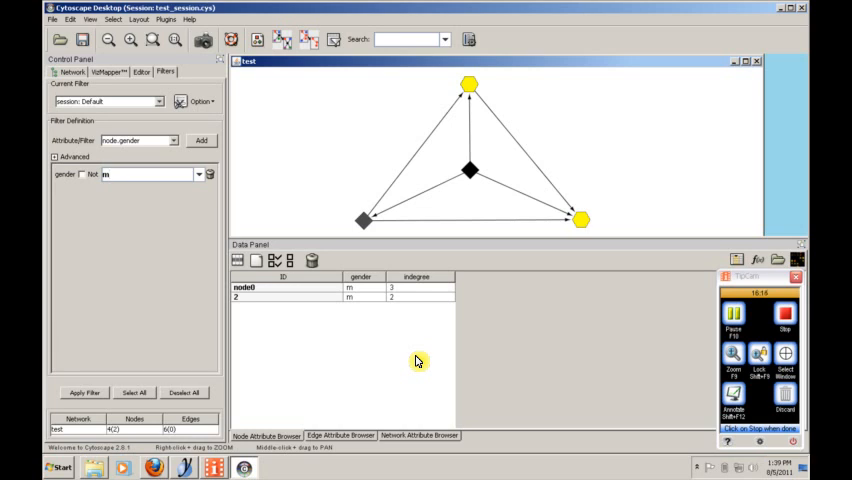
mouse_move(760, 66)
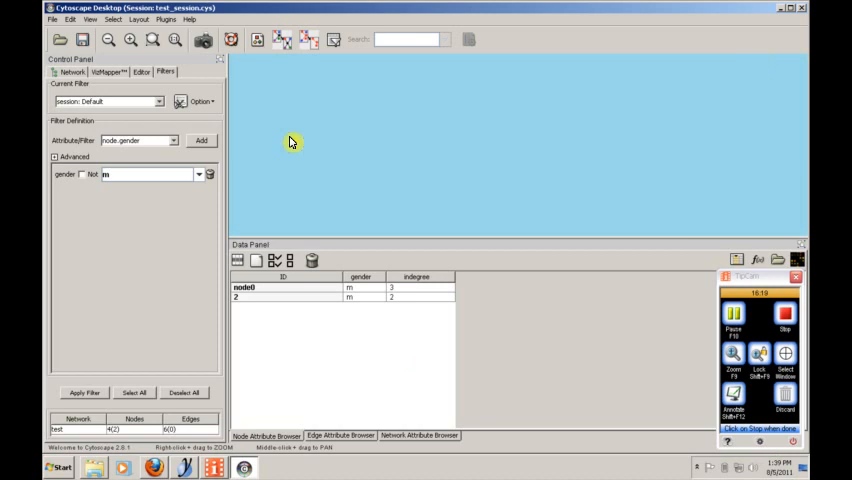
Destroy the loaded test network from the Network panel.
left_click(72, 72)
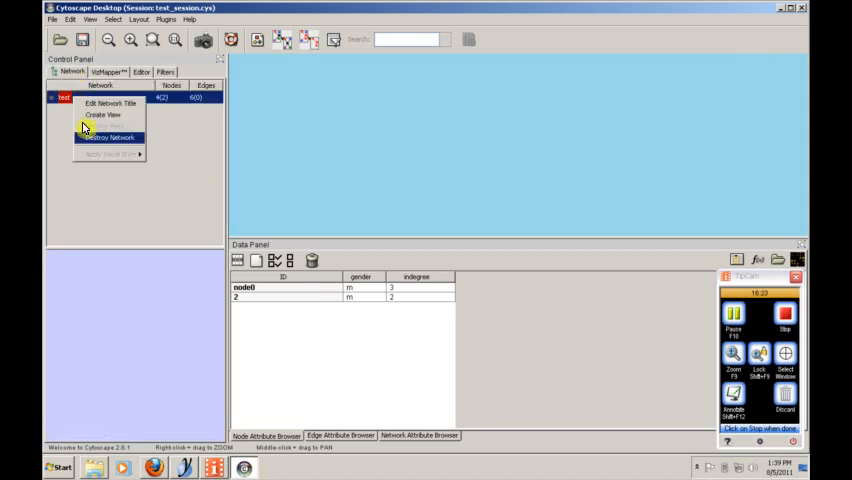
left_click(108, 136)
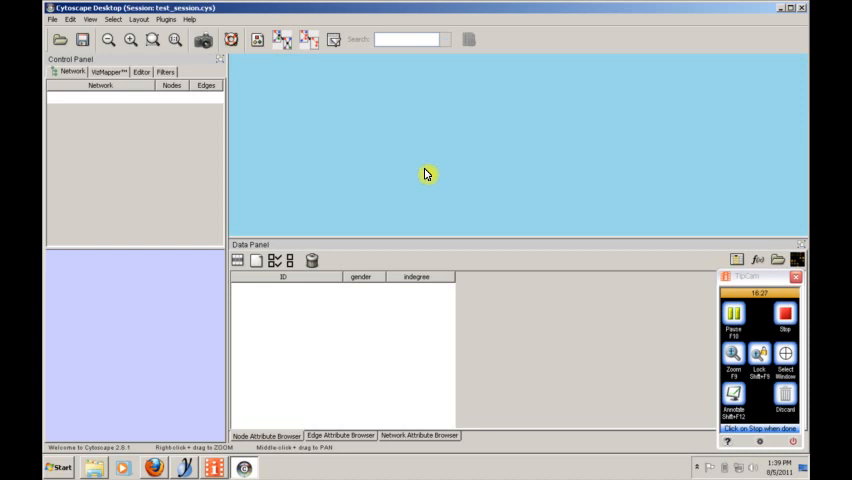
mouse_move(464, 172)
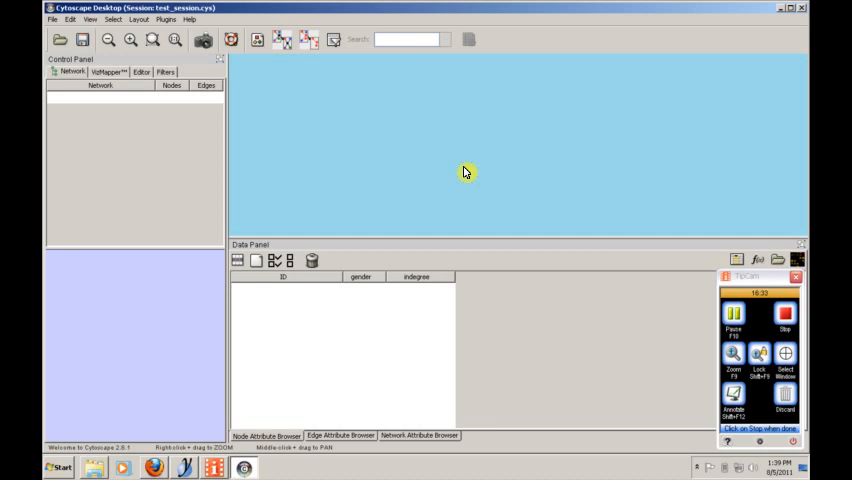
mouse_move(56, 20)
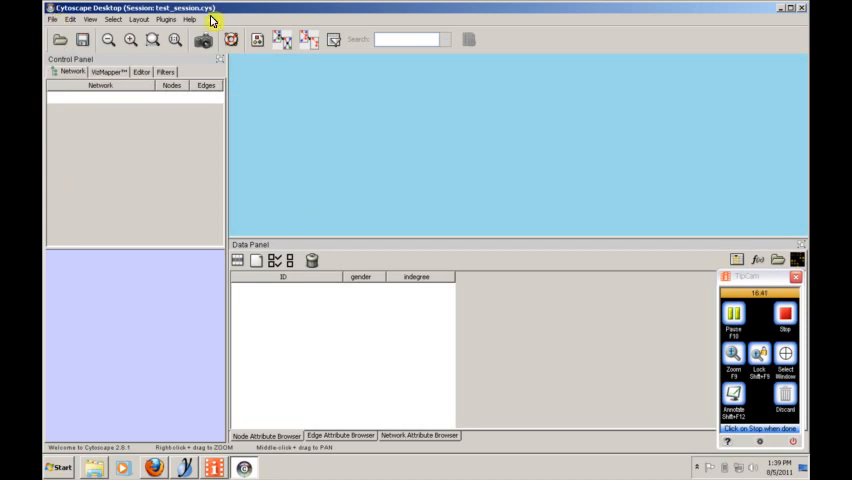
mouse_move(242, 10)
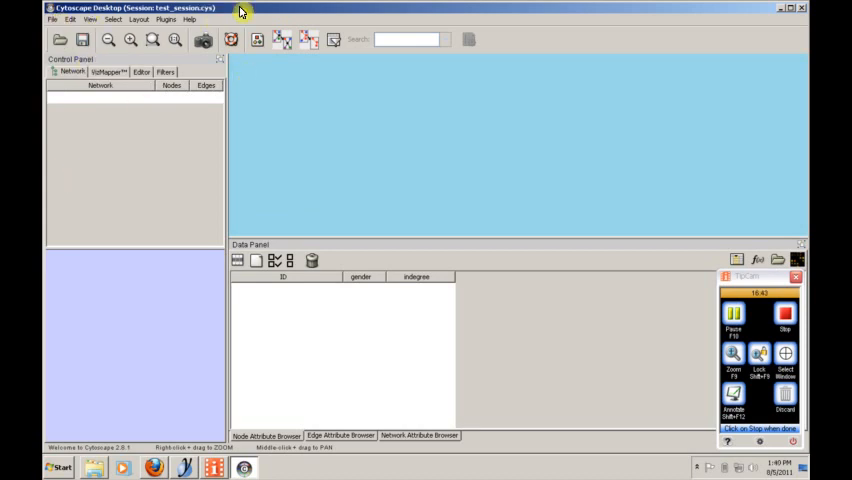
mouse_move(360, 124)
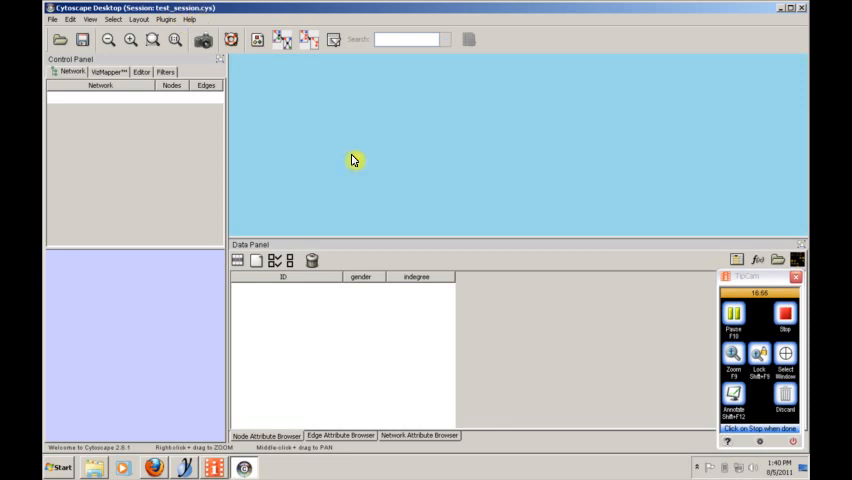
mouse_move(418, 168)
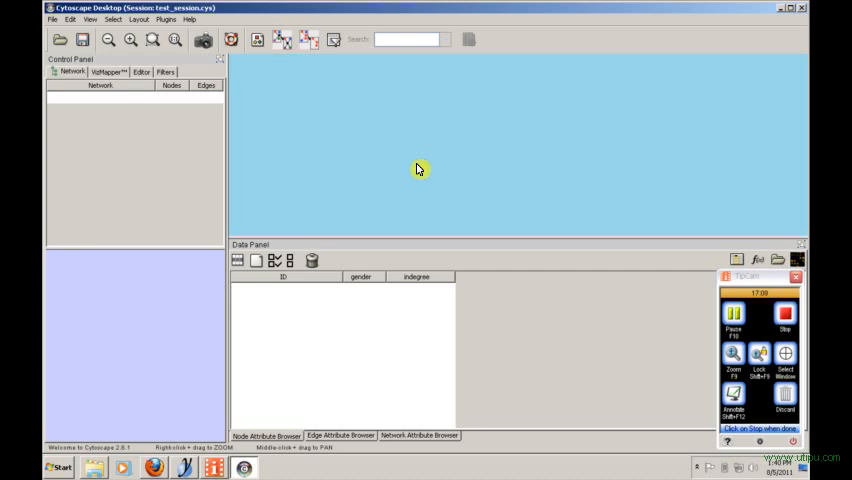
mouse_move(224, 20)
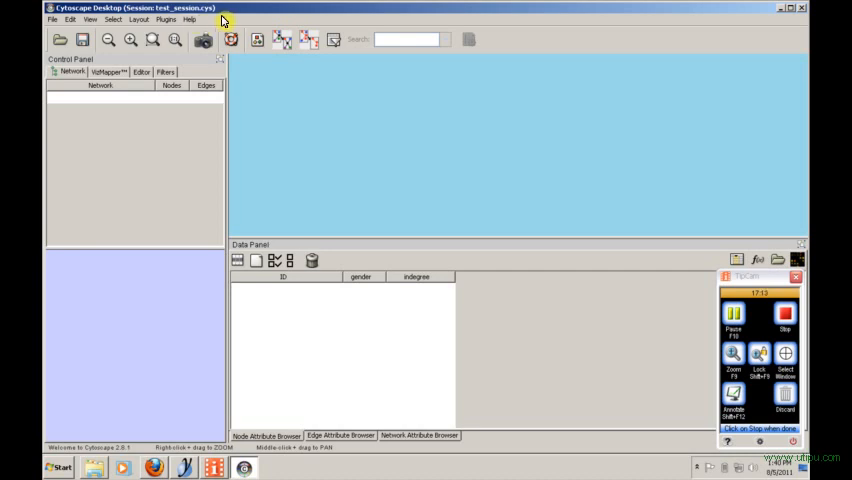
mouse_move(312, 156)
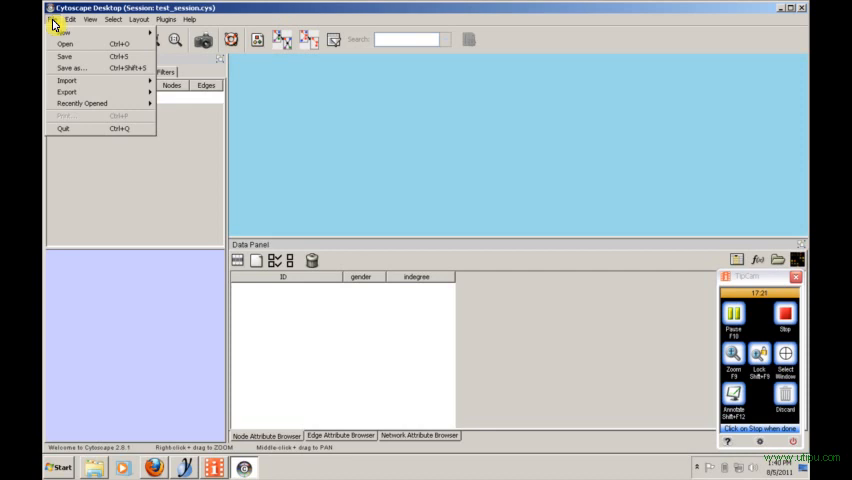
Start File > Import > Network from Web Services to reach the database import window.
left_click(68, 80)
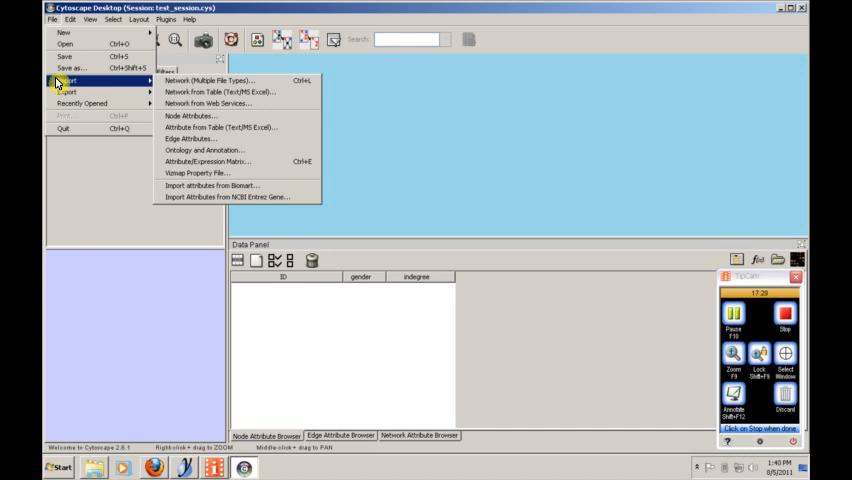
mouse_move(204, 104)
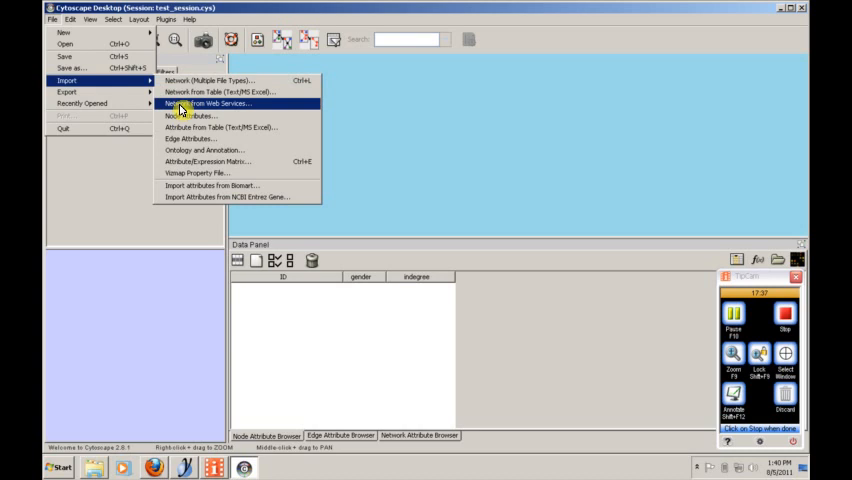
left_click(204, 104)
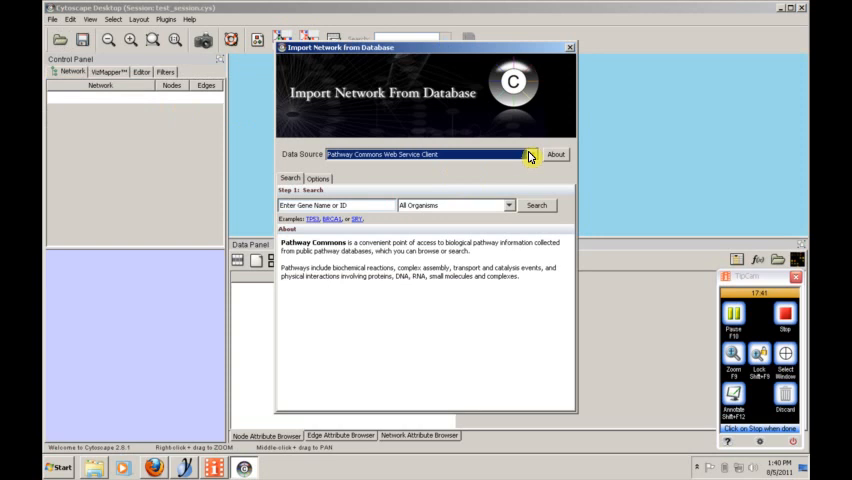
Keep Pathway Commons Web Service Client as the data source and show the organism choices.
left_click(532, 154)
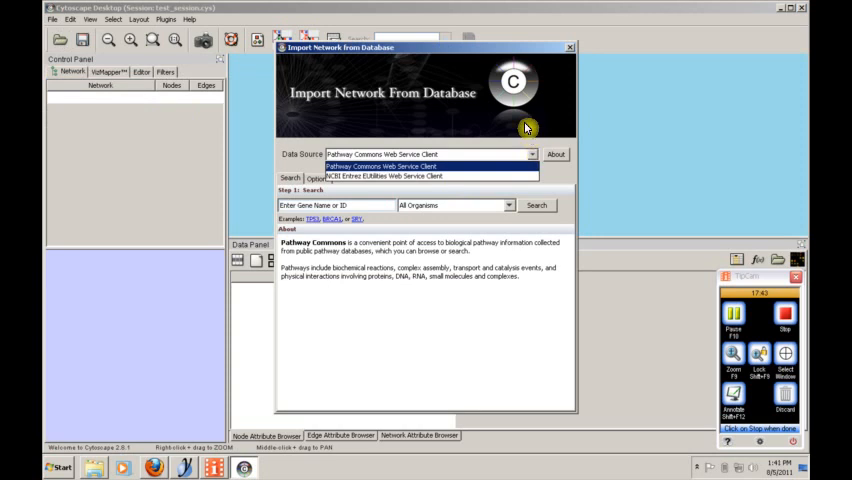
left_click(380, 166)
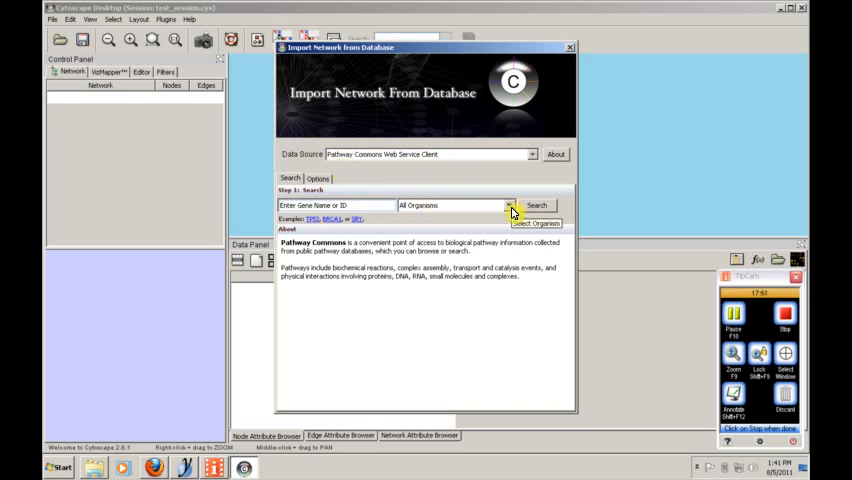
left_click(508, 204)
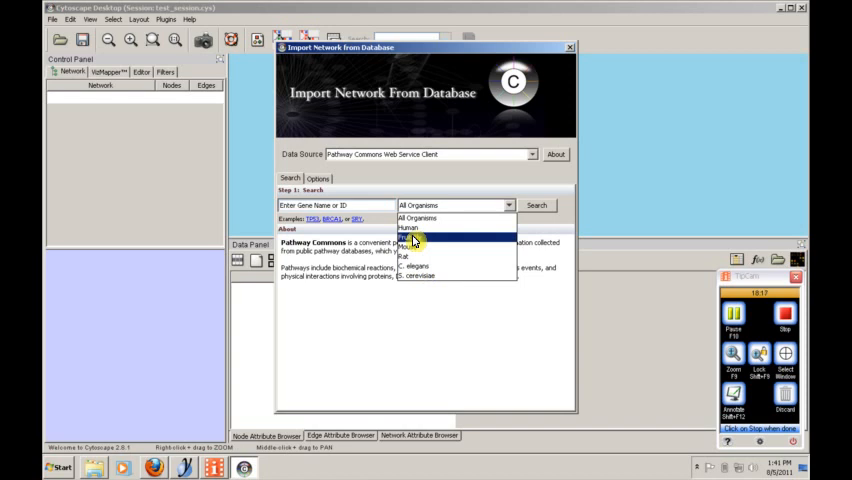
Restrict the search organism to Mouse and enter 'p53' as the search term.
left_click(416, 242)
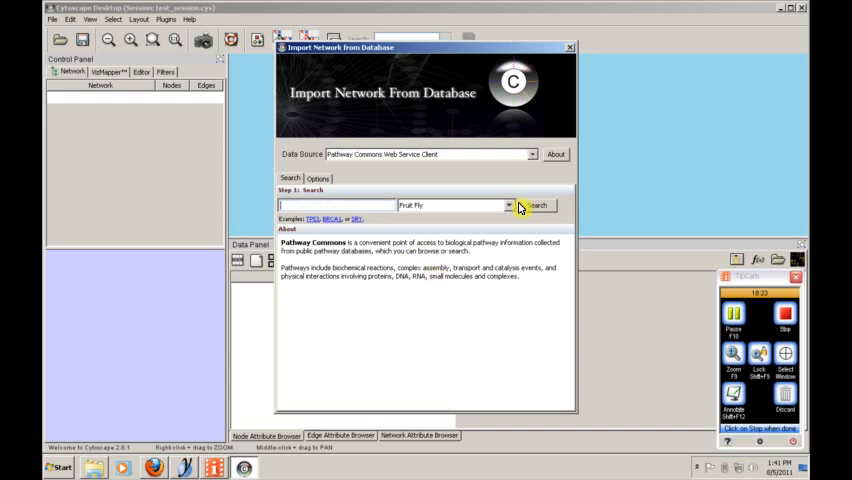
left_click(508, 204)
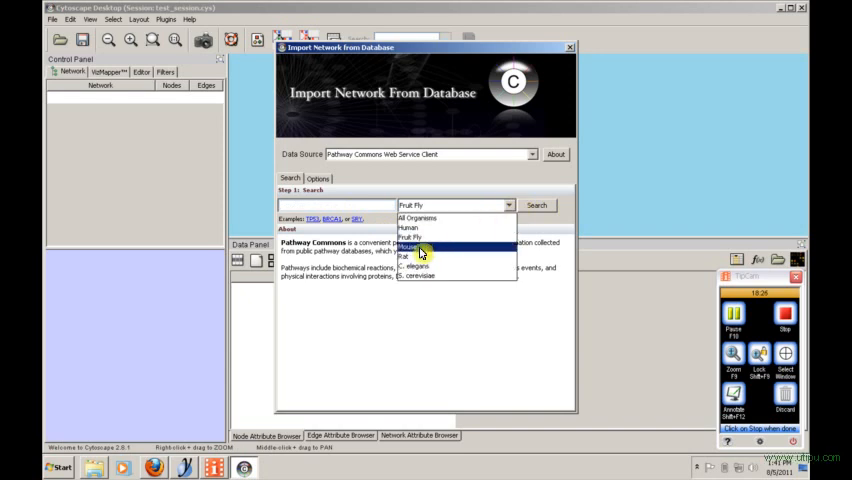
left_click(420, 246)
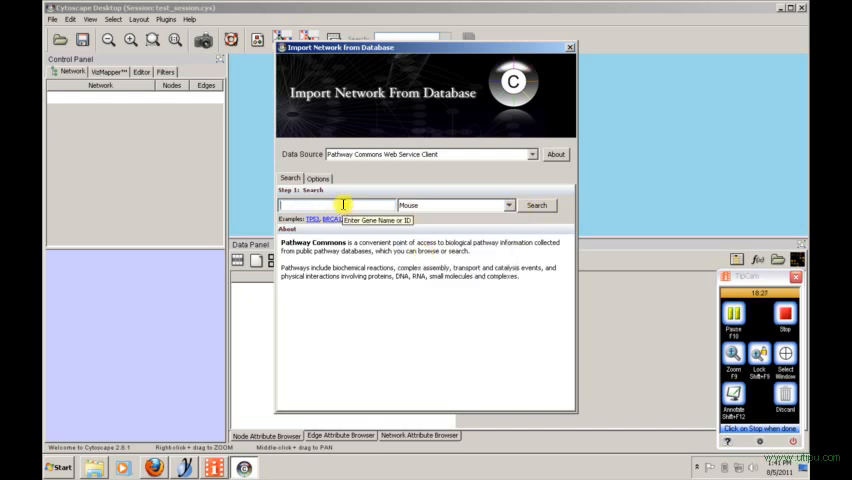
type("p53")
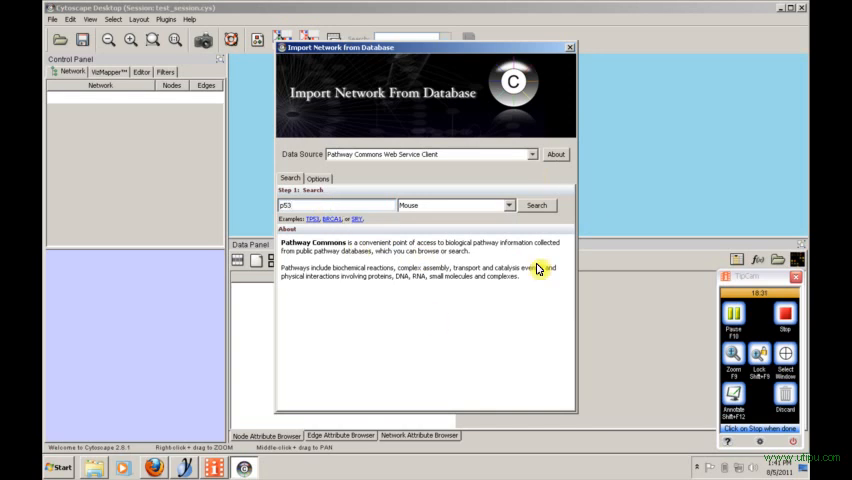
mouse_move(416, 234)
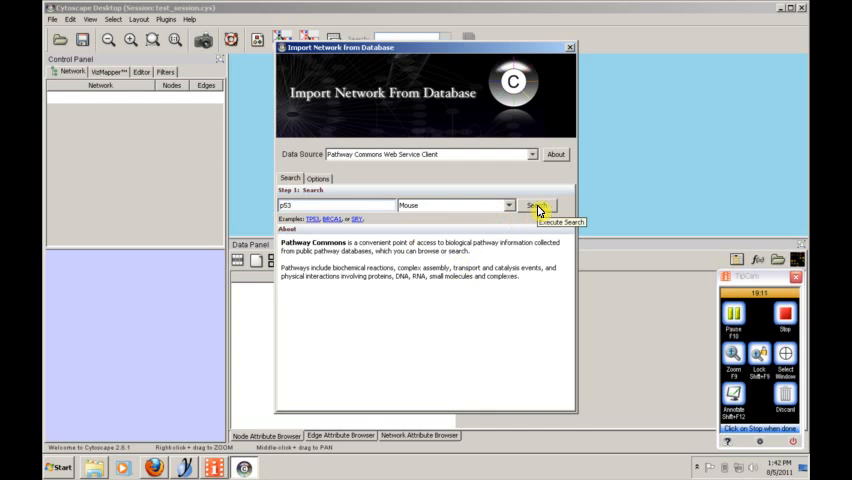
Run the search, select P53_MOUSE and filter its matches to Physical Interaction.
left_click(540, 204)
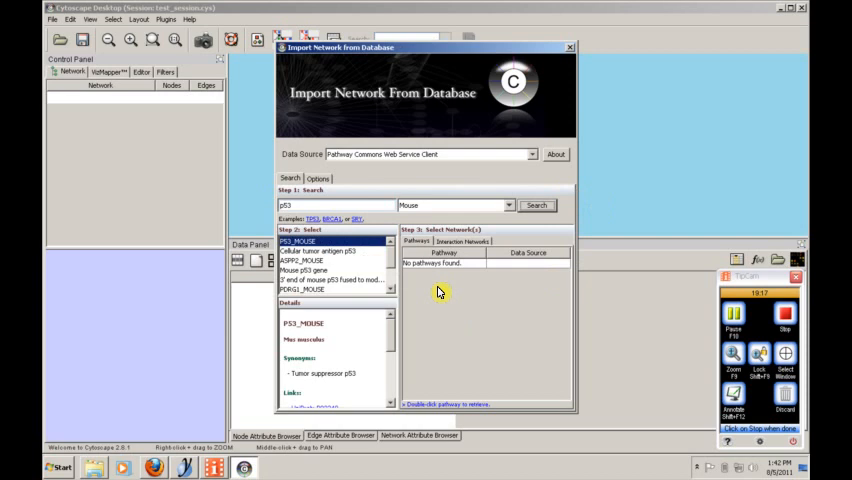
mouse_move(356, 284)
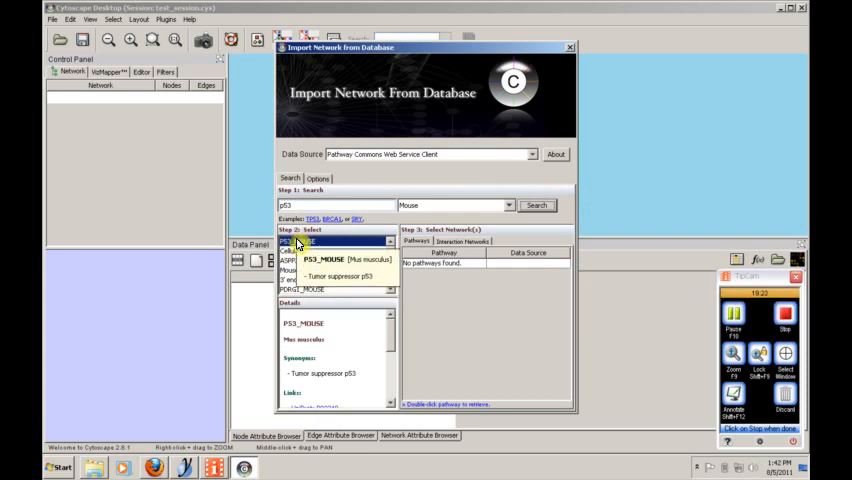
left_click(466, 242)
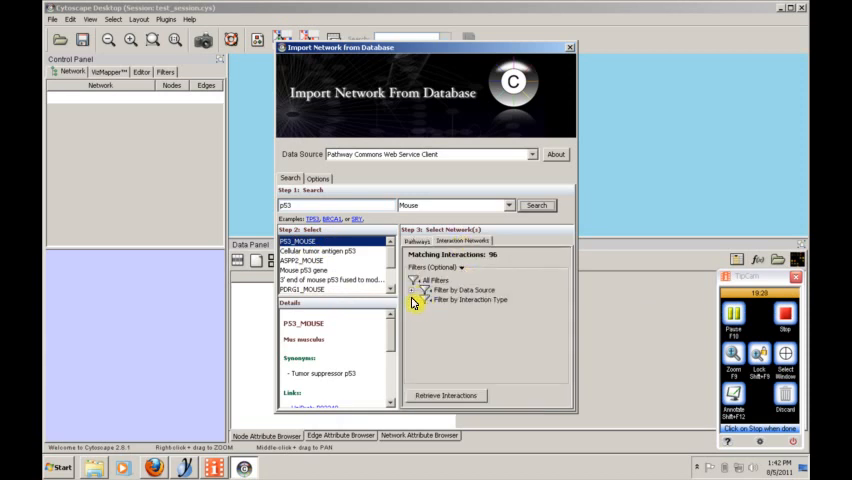
left_click(412, 300)
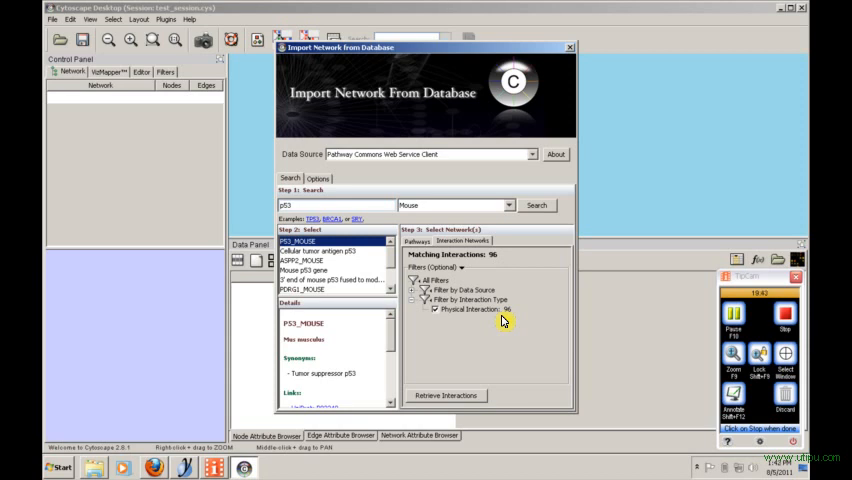
left_click(318, 178)
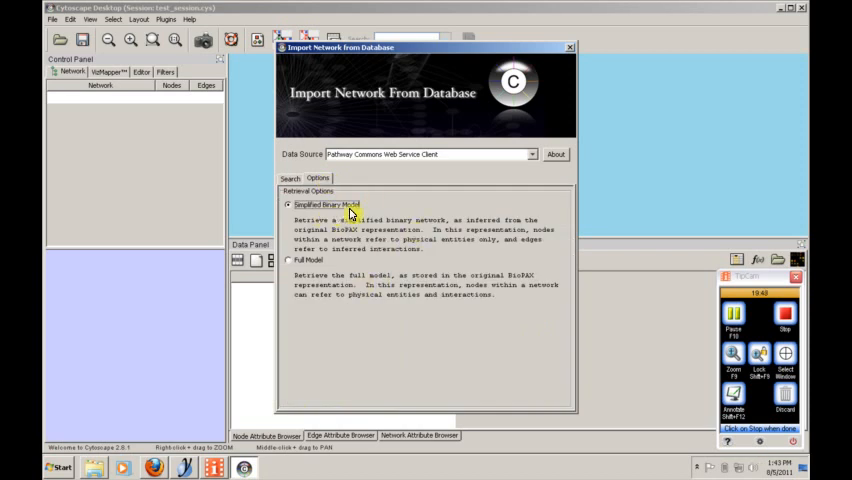
Choose Full Model retrieval in Options and request the matching interactions from the Search tab.
left_click(290, 260)
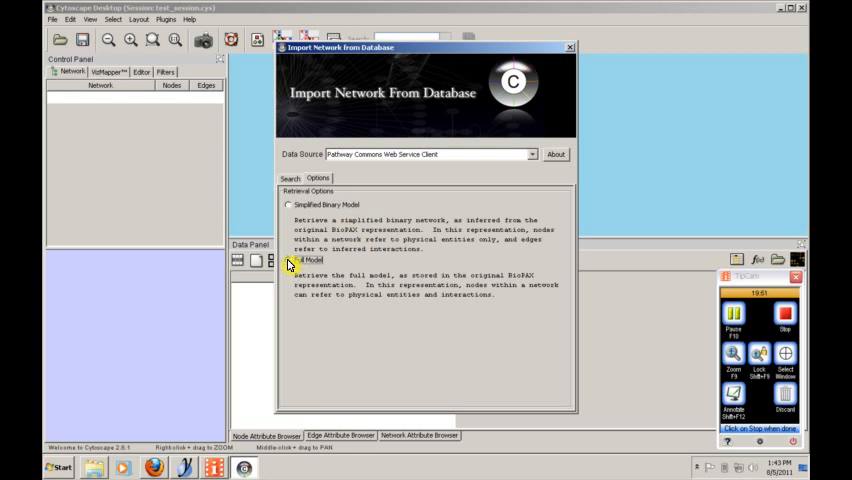
left_click(290, 260)
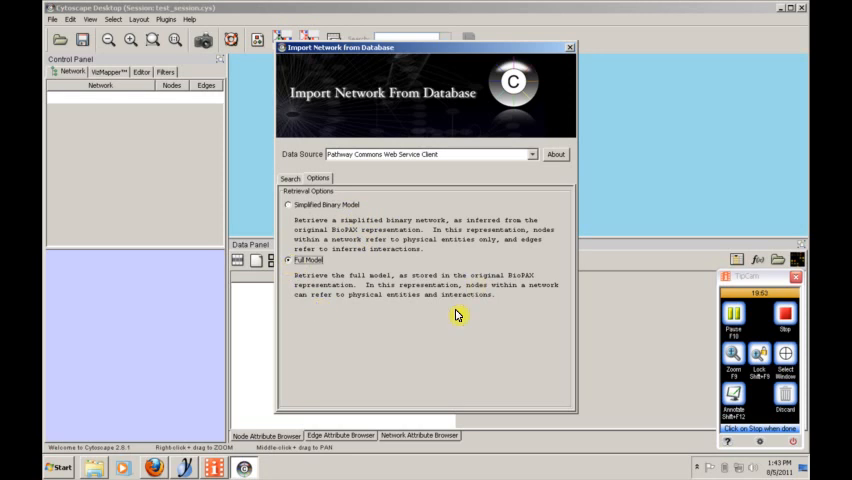
mouse_move(358, 274)
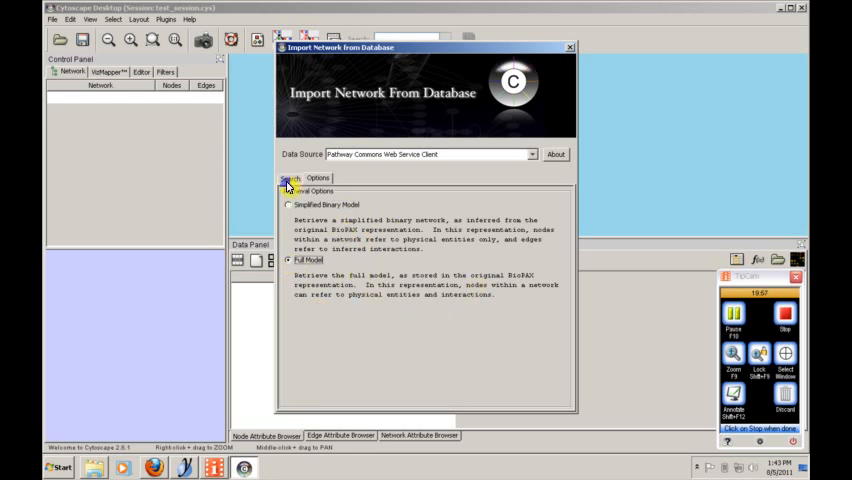
left_click(290, 178)
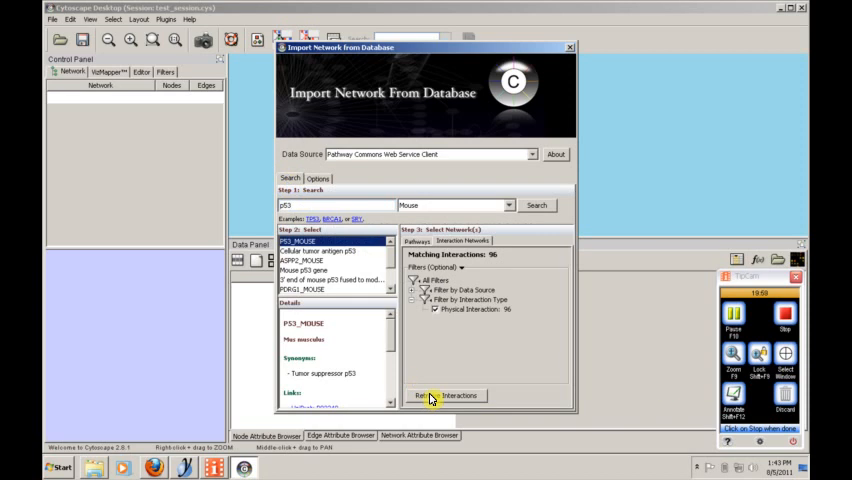
left_click(448, 396)
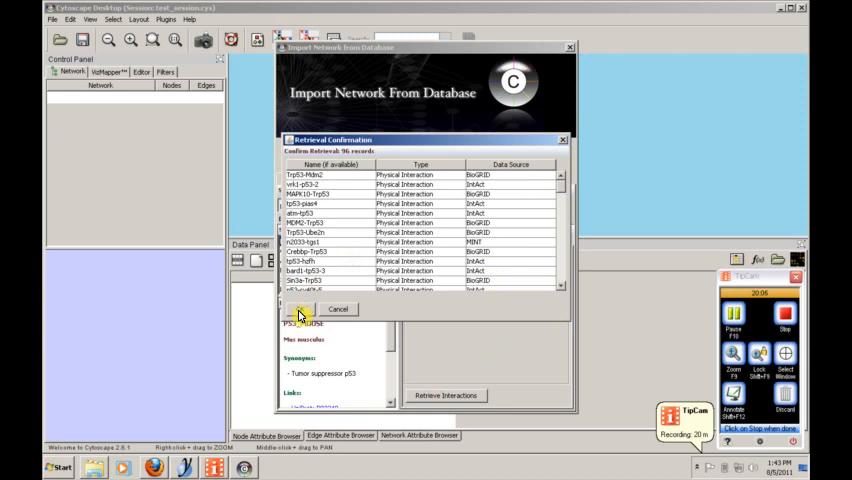
Confirm retrieval of the 96 records and close the Import Network From Database window.
left_click(300, 308)
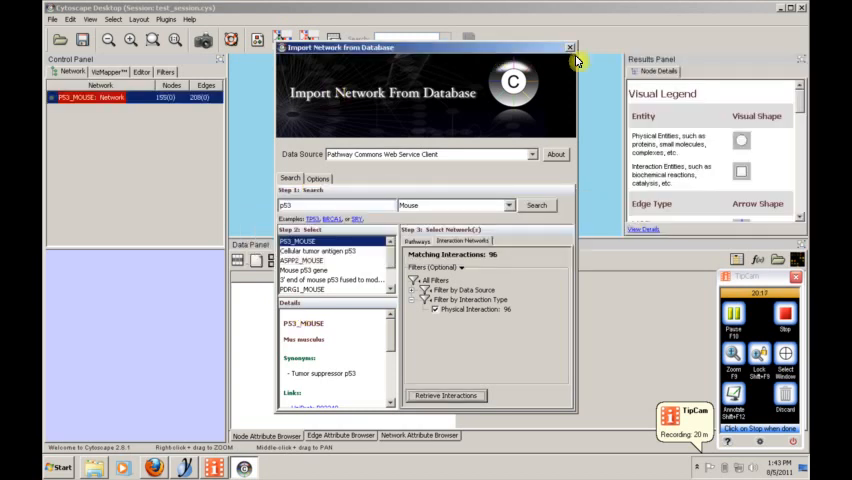
left_click(570, 48)
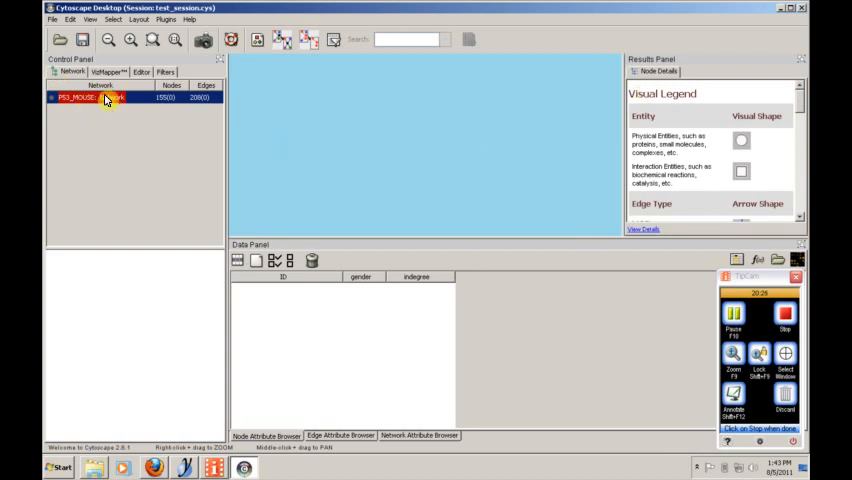
mouse_move(104, 100)
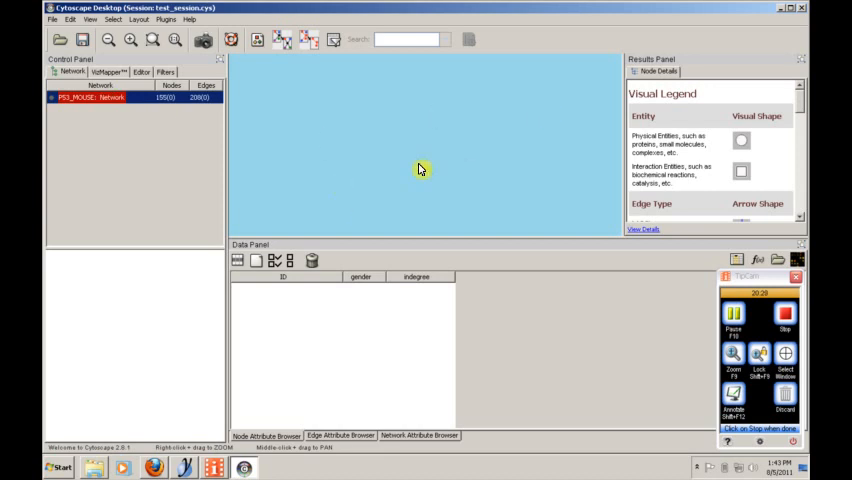
mouse_move(314, 188)
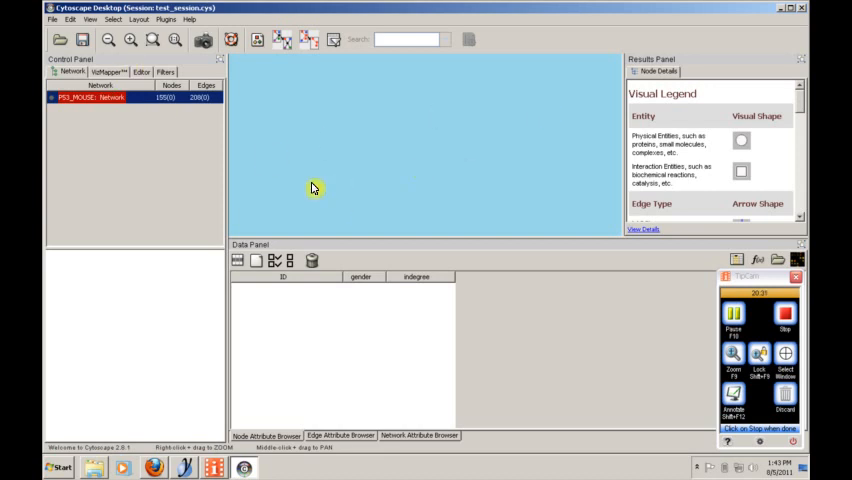
Create a view of the P53_MOUSE network from its context menu.
right_click(90, 96)
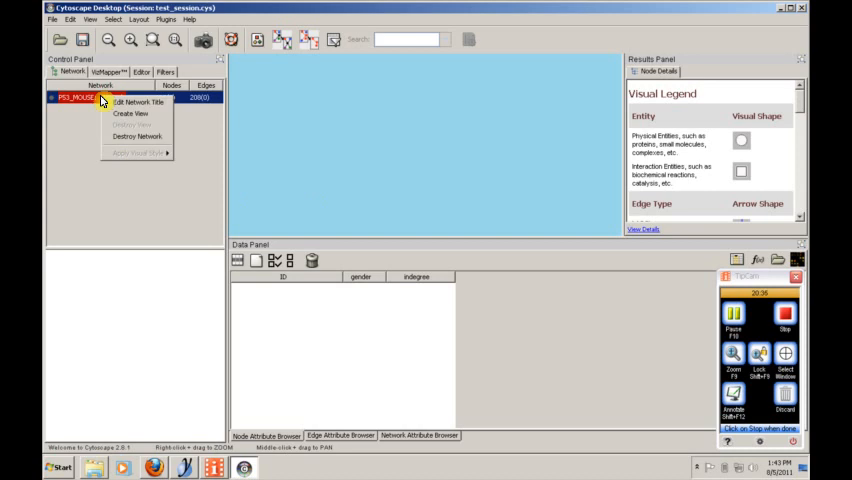
left_click(132, 112)
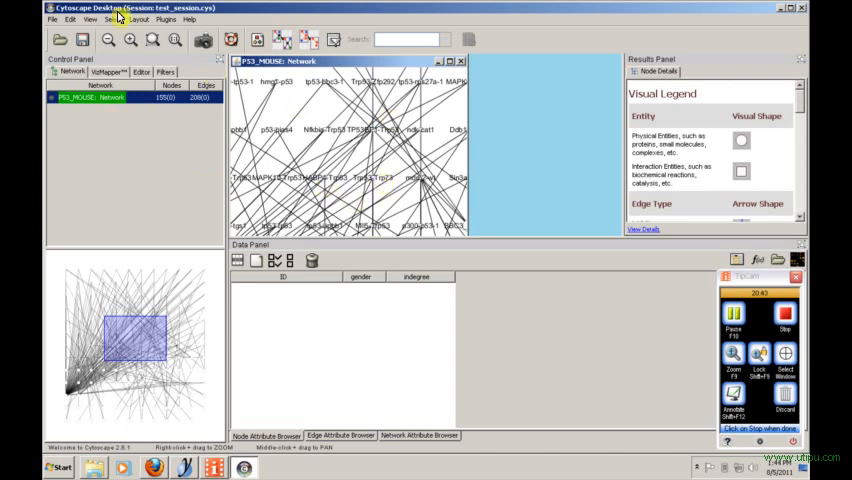
mouse_move(404, 136)
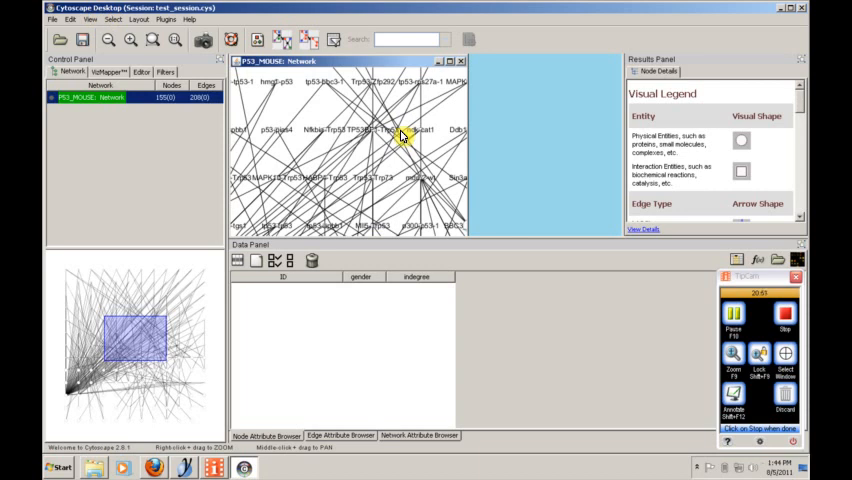
mouse_move(498, 250)
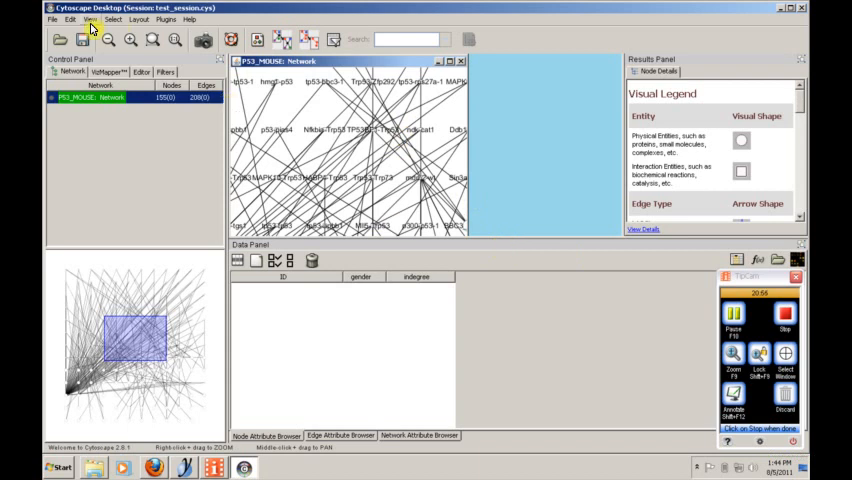
Hide the Data Panel and Results Panel via the View menu.
left_click(88, 20)
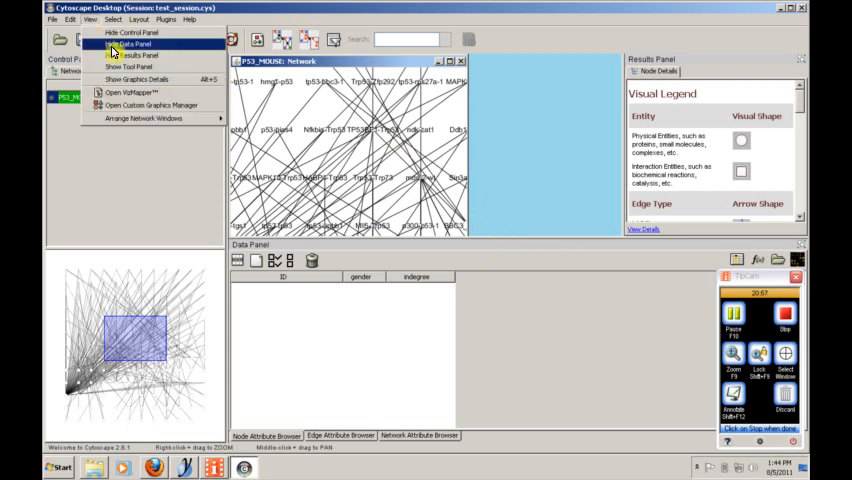
left_click(128, 44)
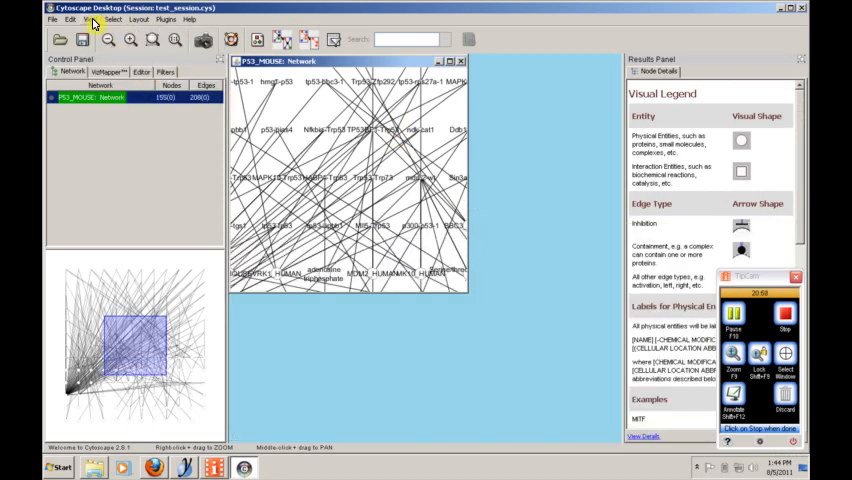
left_click(90, 20)
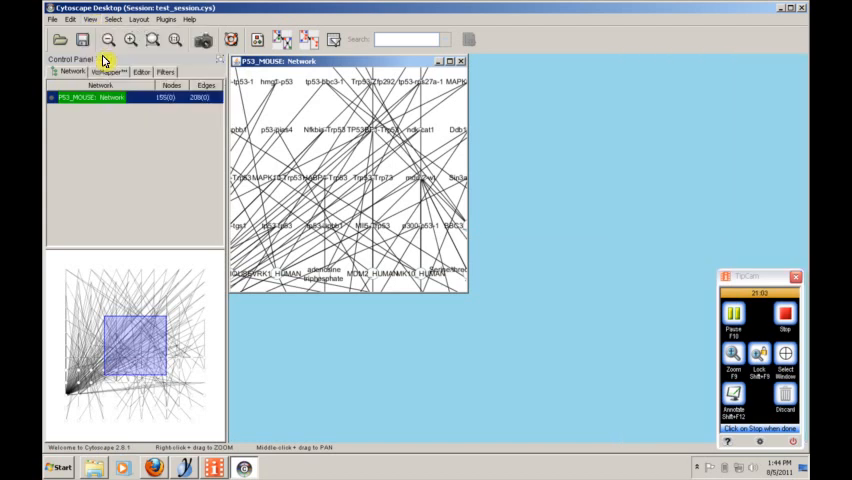
mouse_move(224, 212)
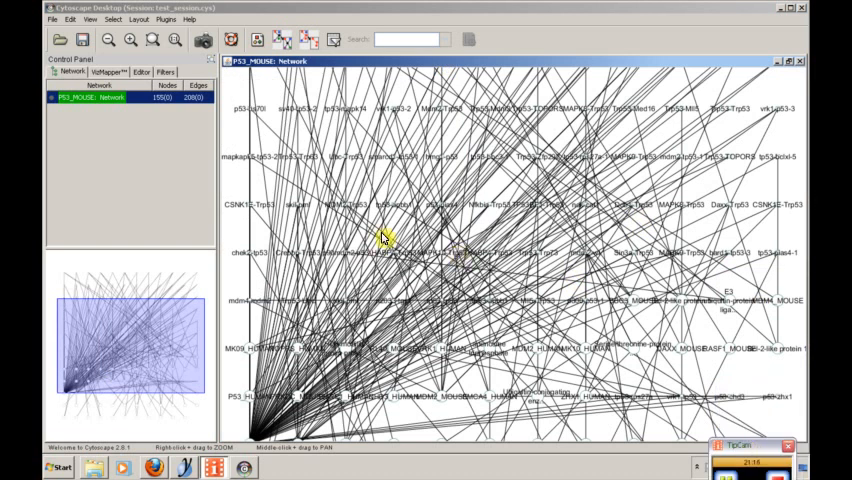
mouse_move(550, 292)
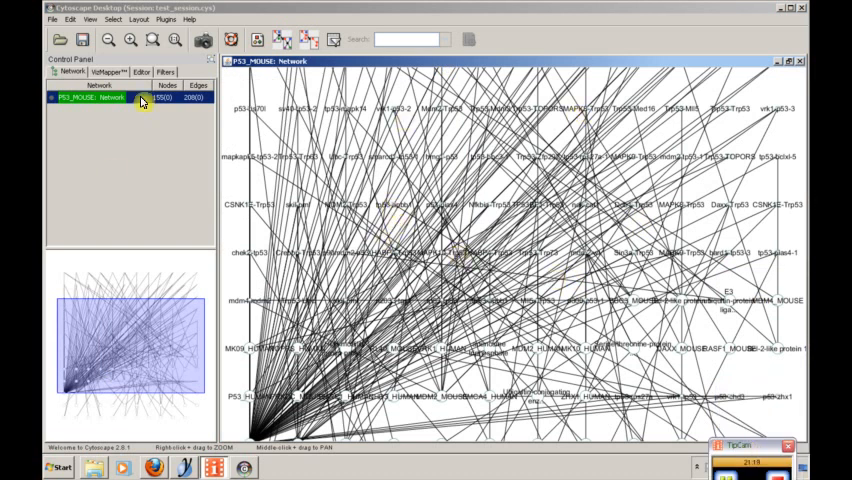
mouse_move(472, 288)
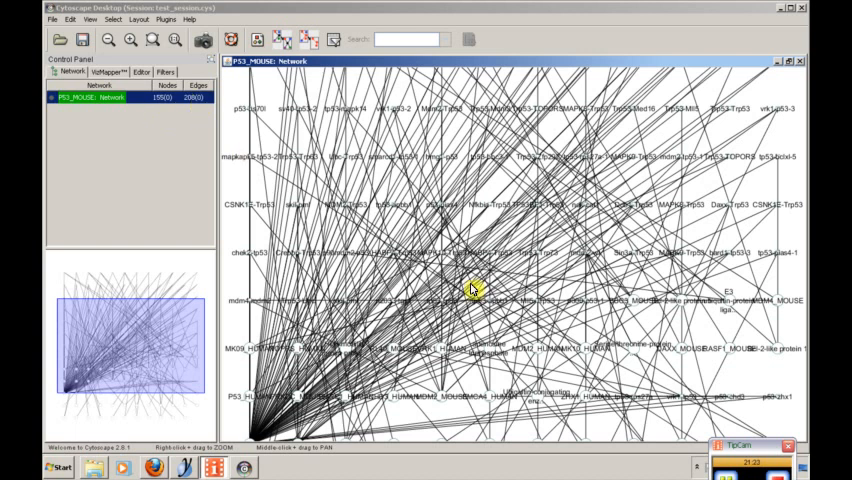
mouse_move(512, 284)
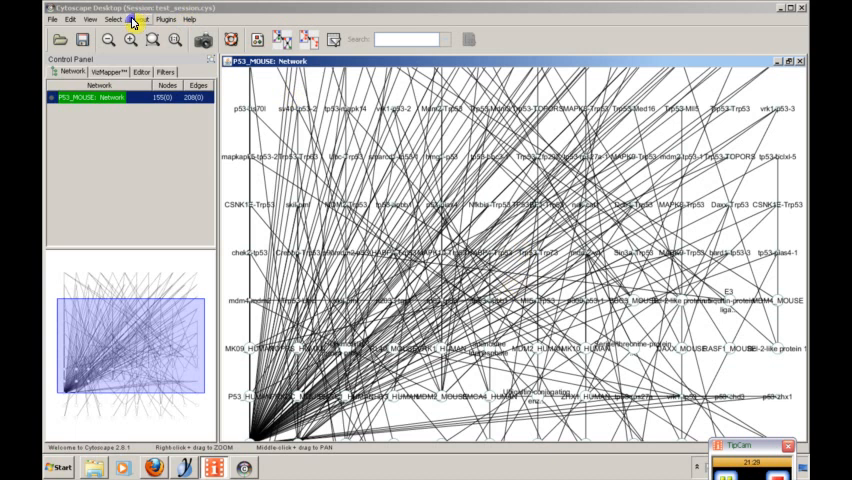
left_click(148, 18)
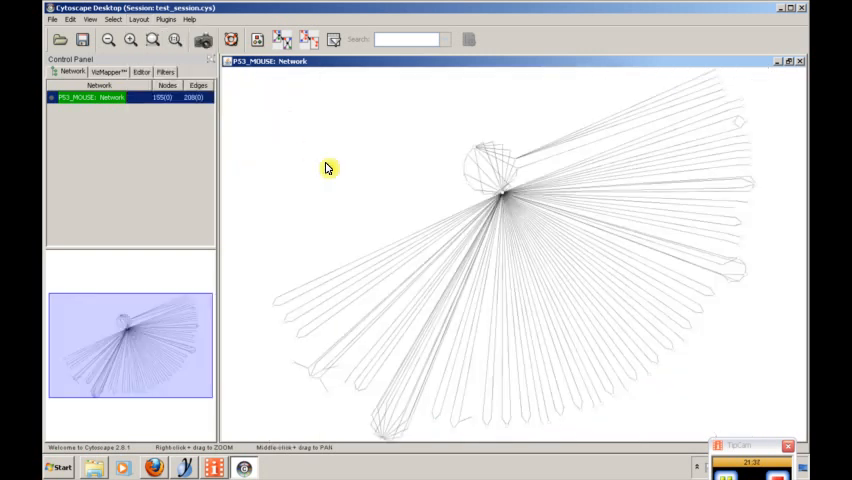
mouse_move(508, 244)
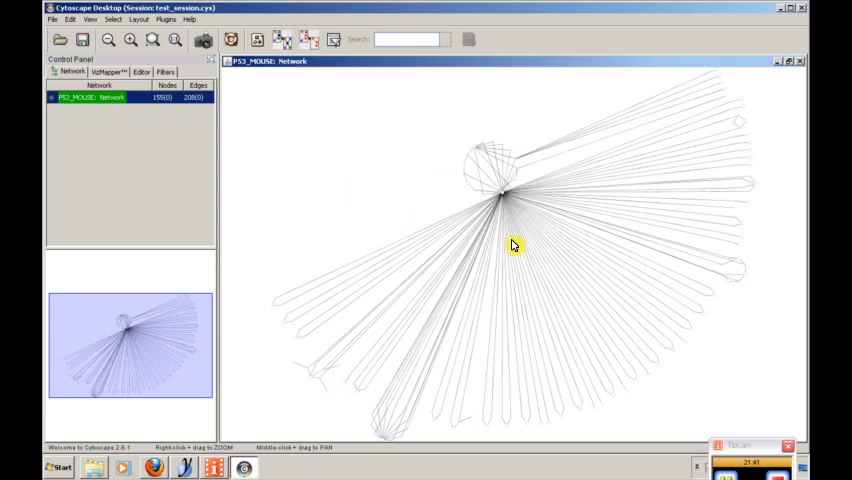
mouse_move(560, 296)
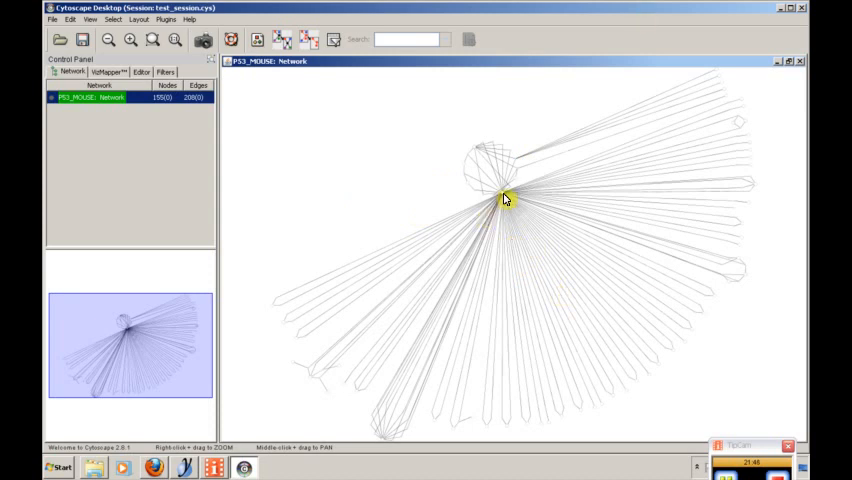
mouse_move(512, 188)
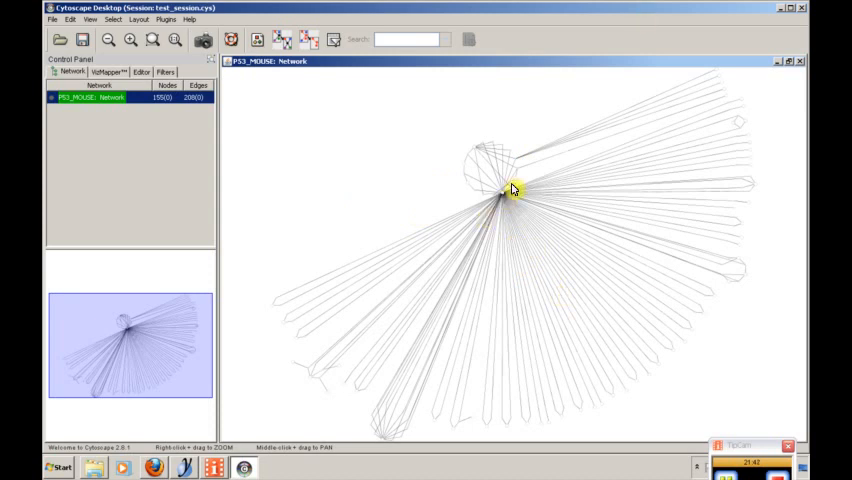
mouse_move(466, 164)
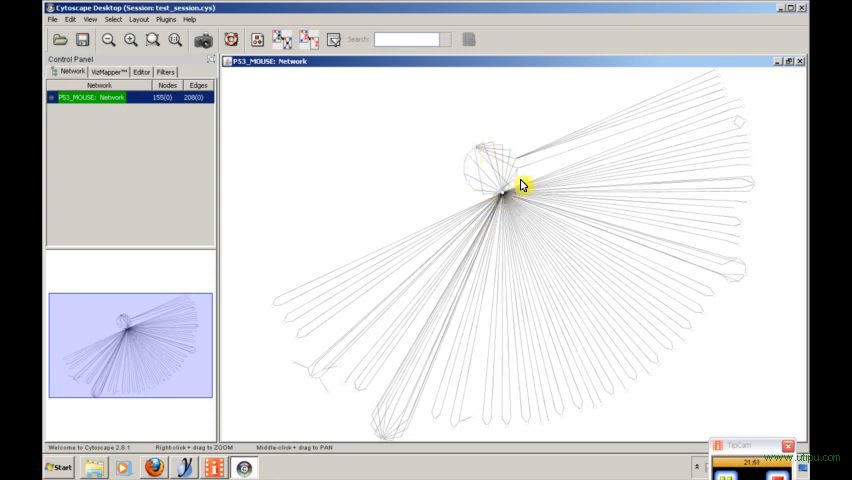
mouse_move(718, 128)
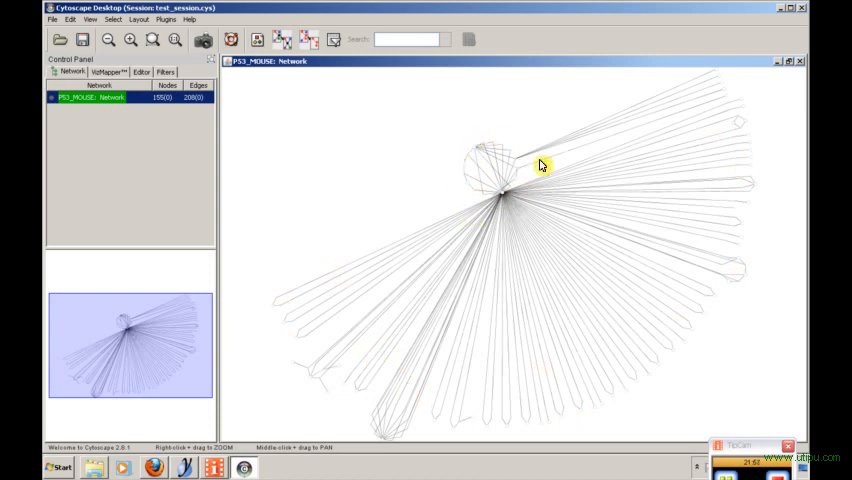
Apply the Spring Embedded layout so edges radiate evenly from the central hub.
left_click(134, 20)
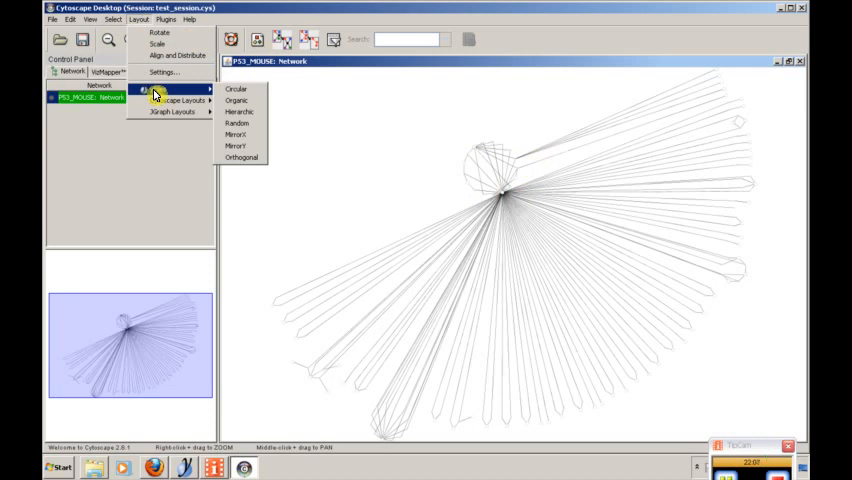
mouse_move(240, 122)
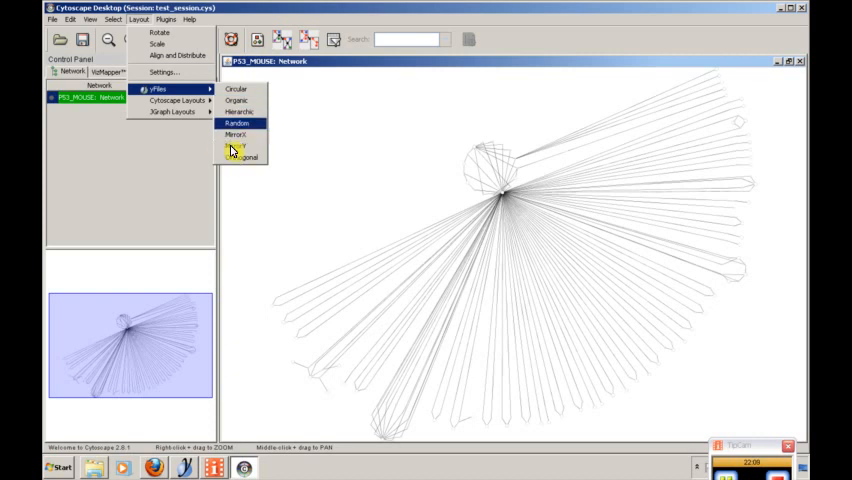
mouse_move(240, 88)
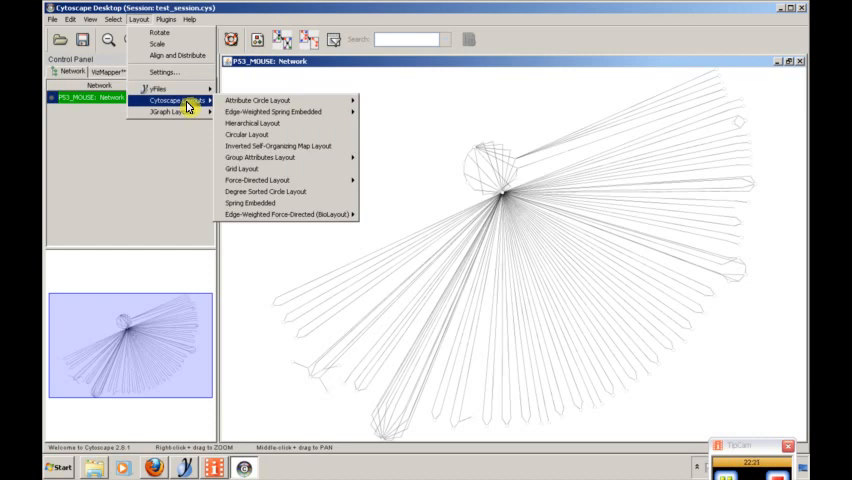
mouse_move(256, 204)
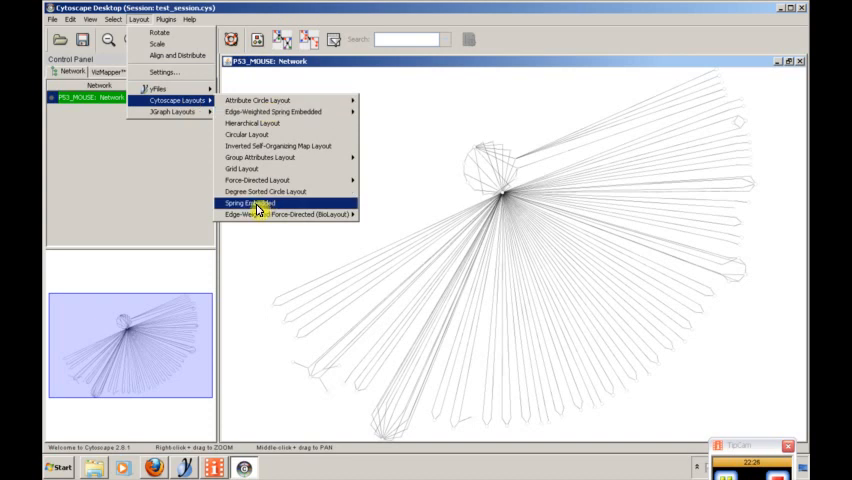
left_click(258, 204)
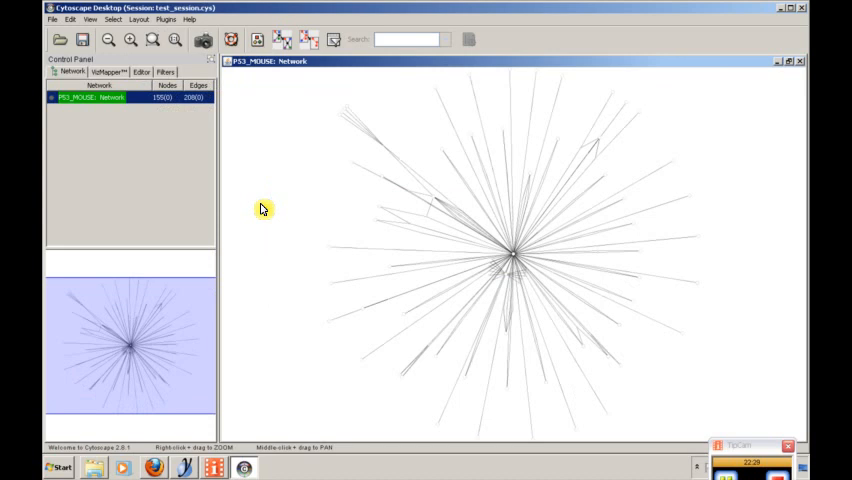
mouse_move(668, 236)
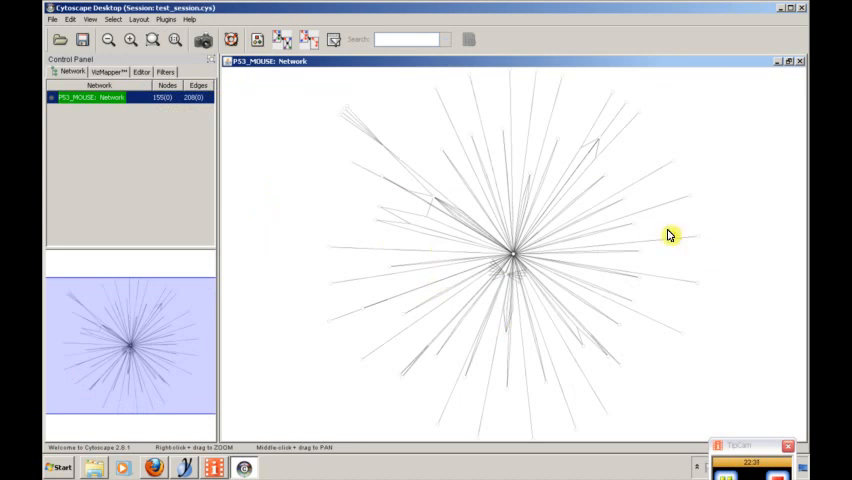
mouse_move(364, 264)
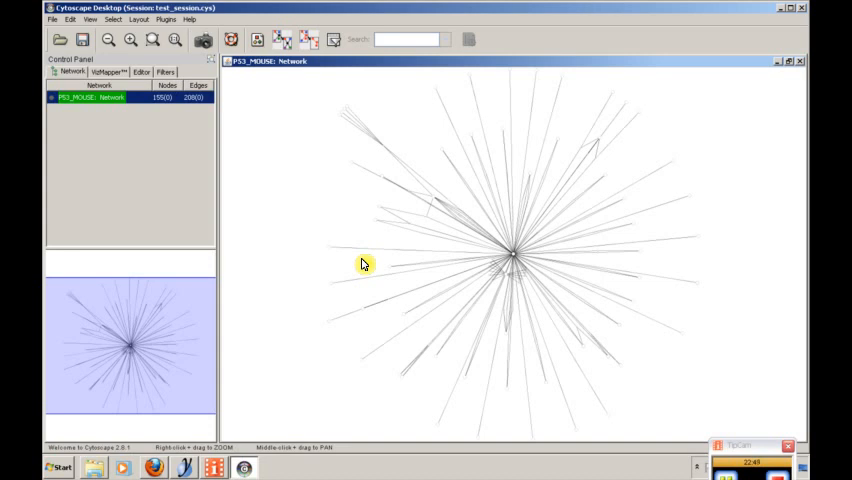
mouse_move(330, 224)
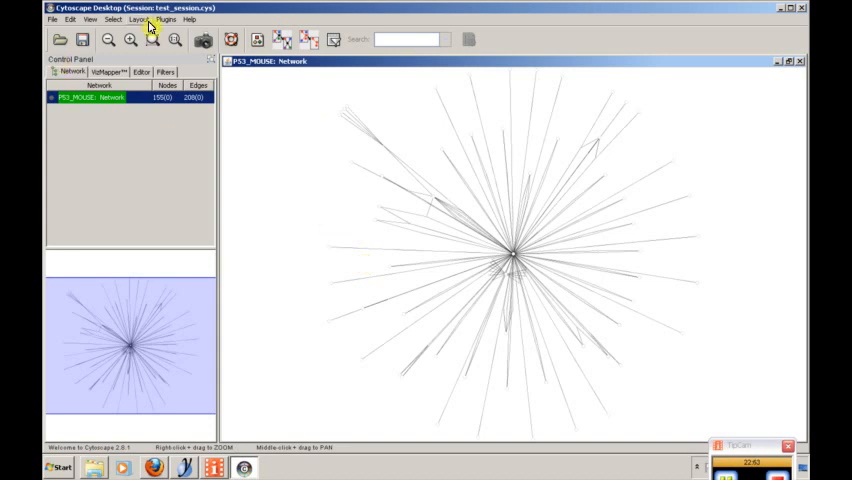
Switch the current visual style to Universe, rendering white edges on a black background.
left_click(106, 72)
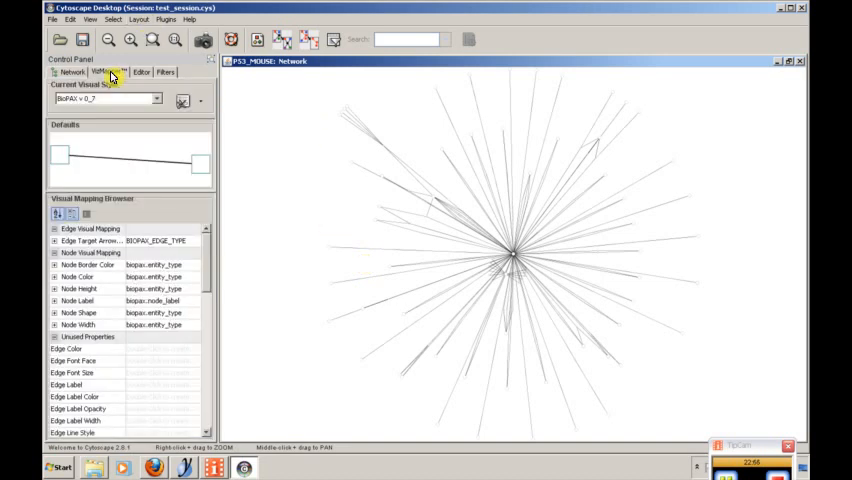
mouse_move(408, 286)
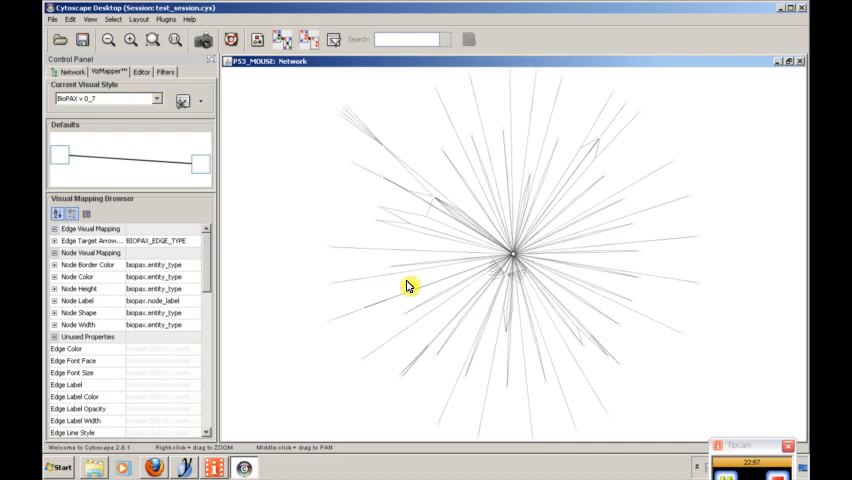
mouse_move(384, 180)
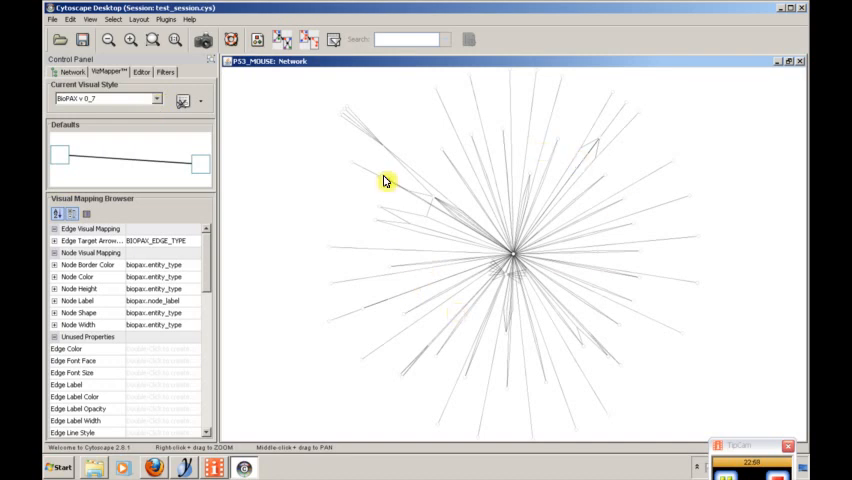
mouse_move(156, 100)
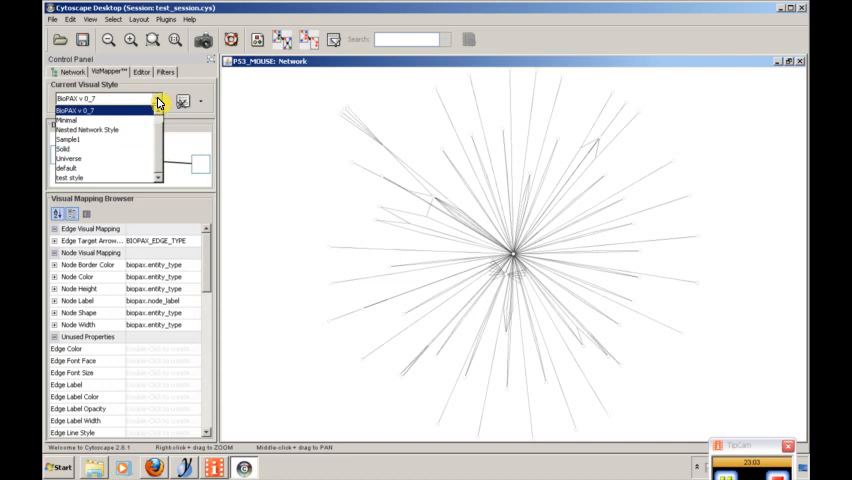
left_click(68, 120)
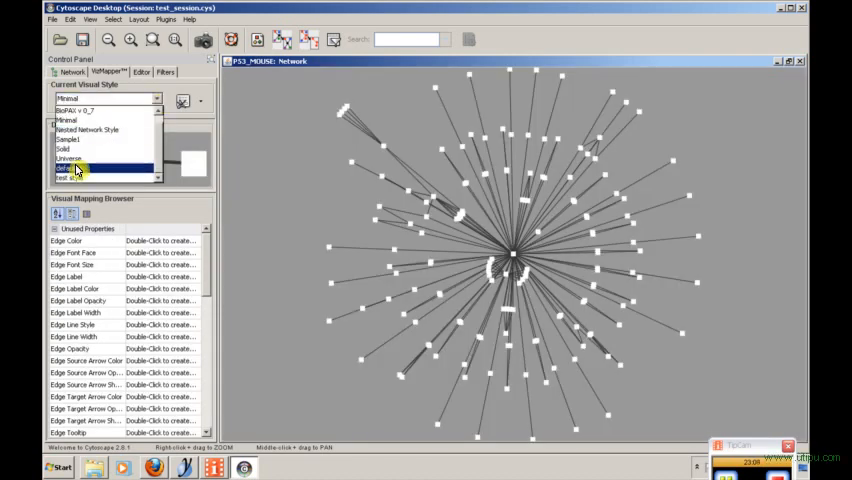
left_click(68, 158)
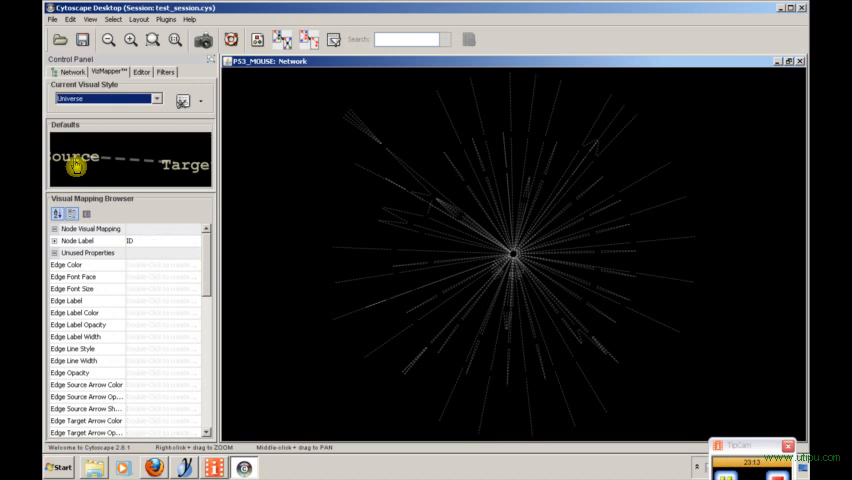
mouse_move(228, 184)
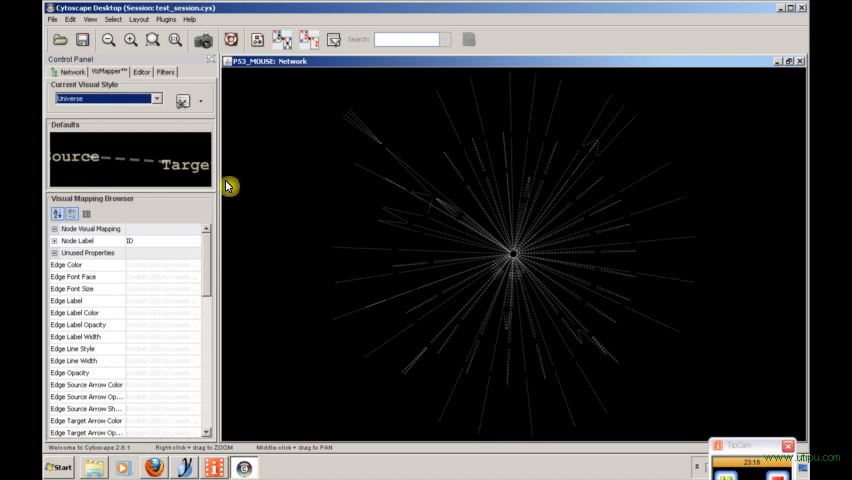
mouse_move(344, 310)
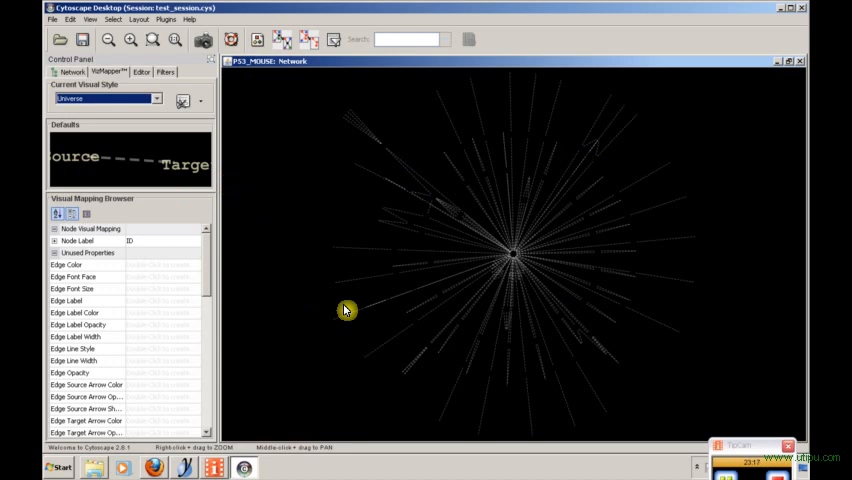
mouse_move(630, 238)
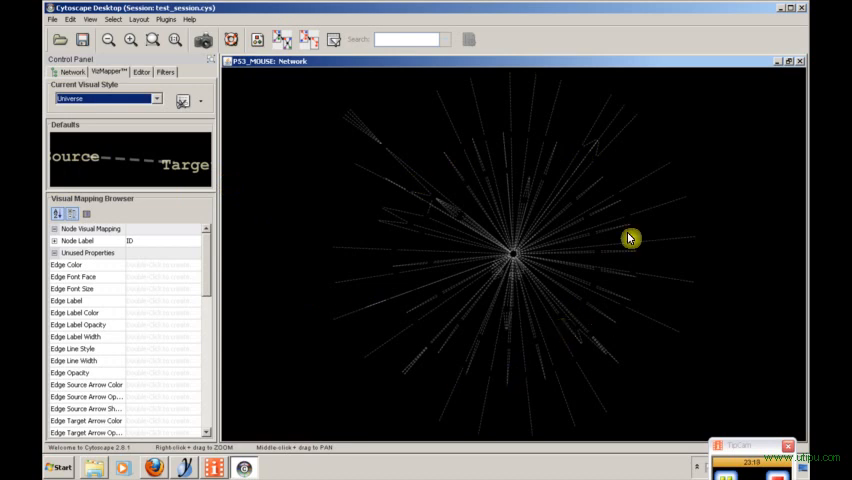
mouse_move(300, 180)
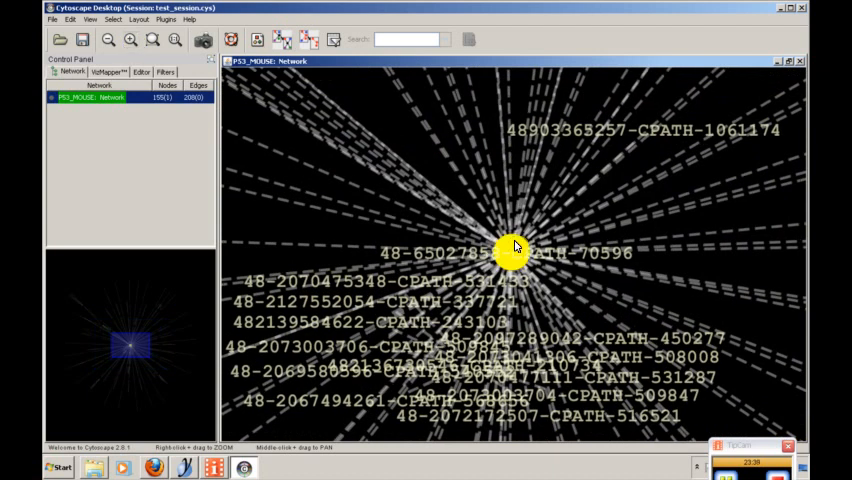
left_click(90, 20)
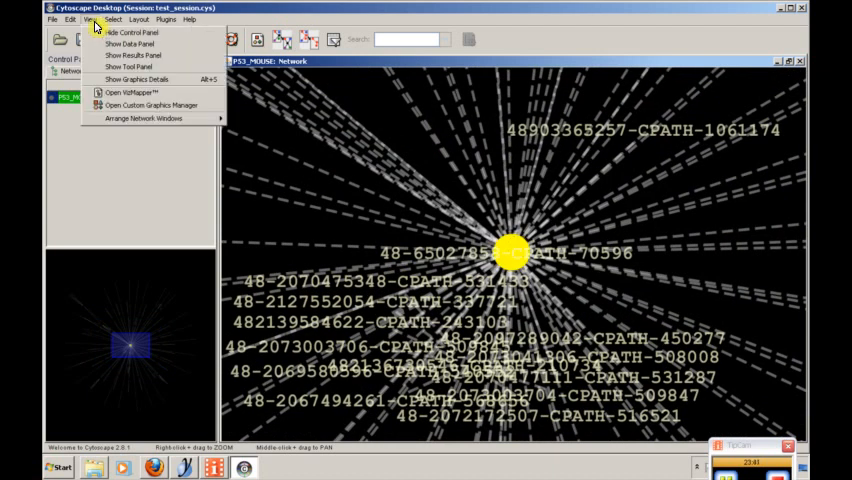
left_click(128, 44)
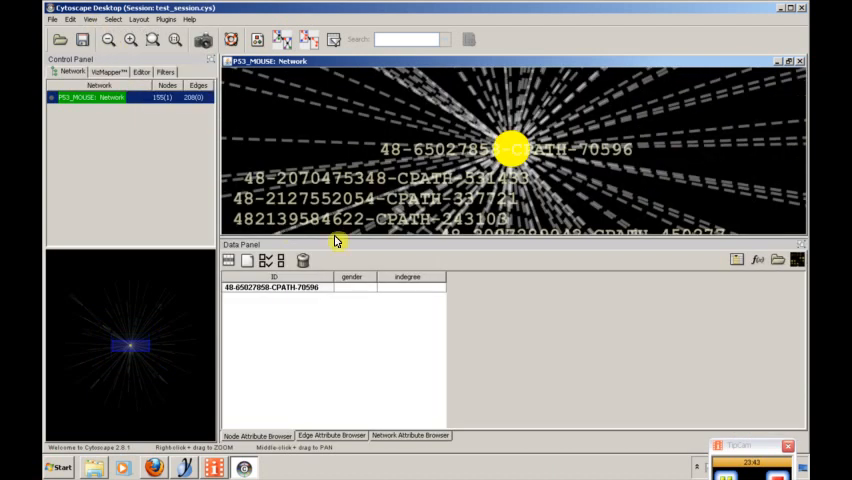
left_click(352, 276)
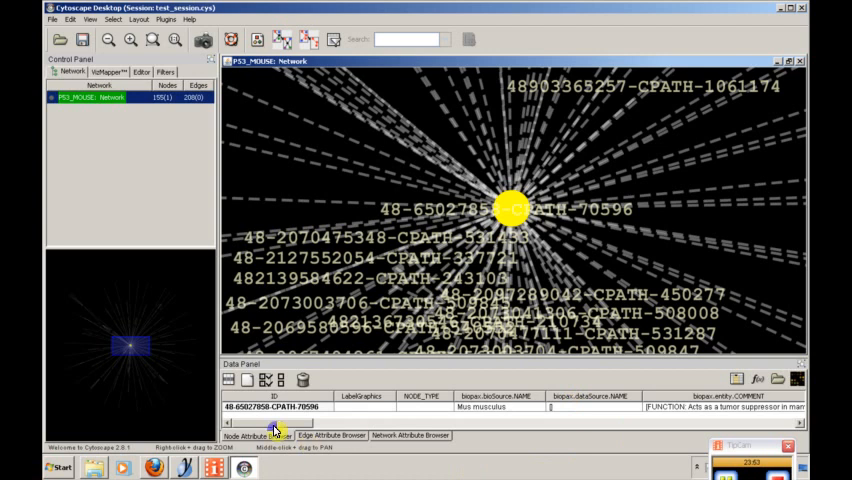
scroll("right", 3)
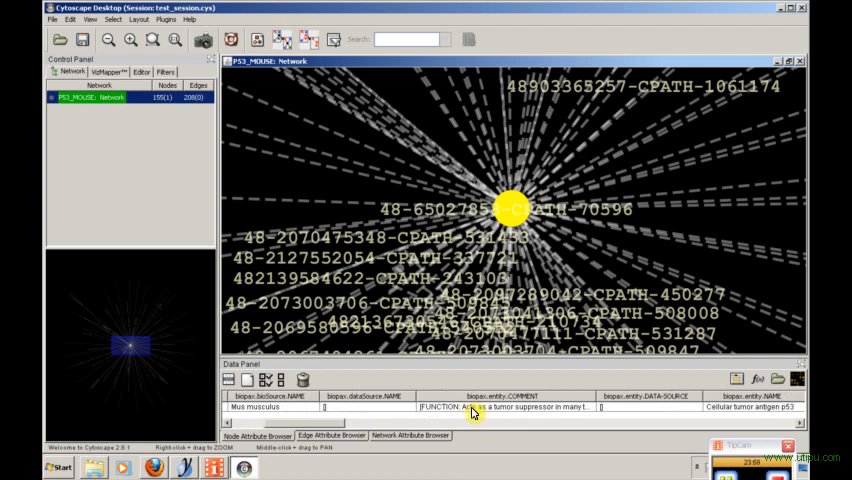
left_click(512, 208)
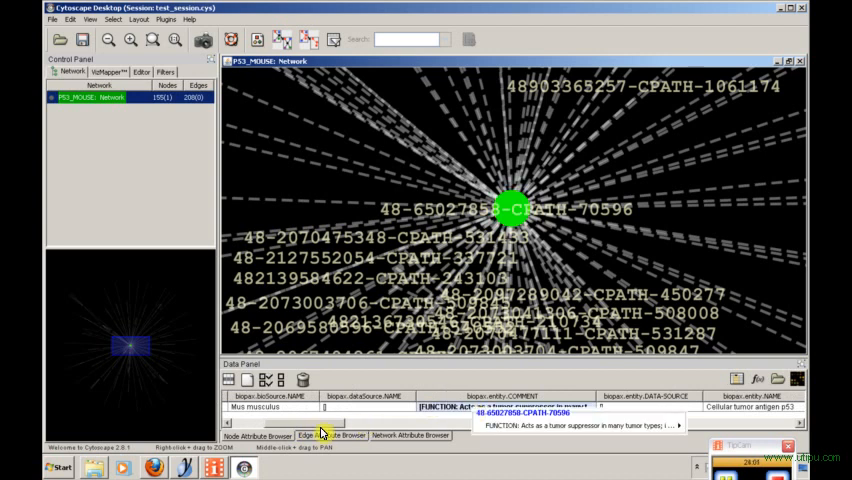
scroll("right", 3)
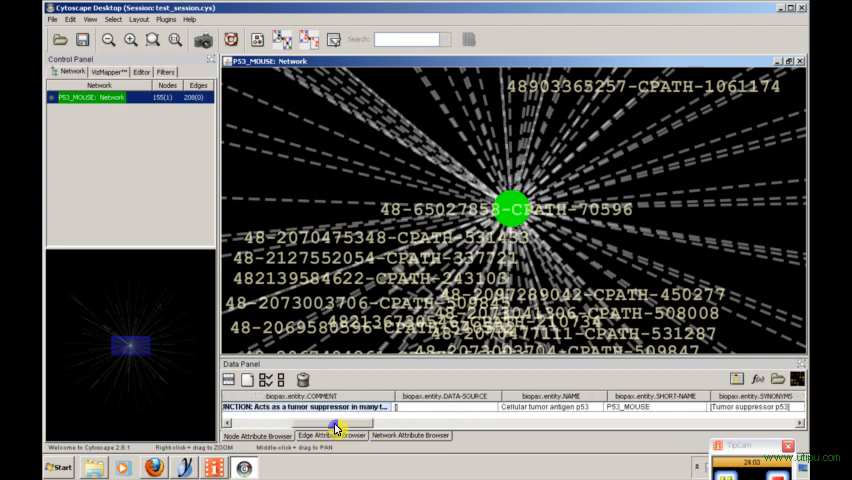
scroll("right", 3)
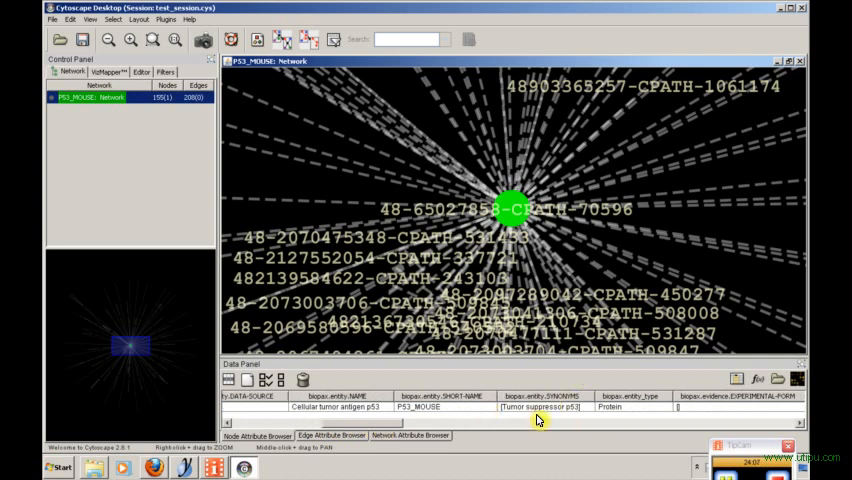
mouse_move(536, 420)
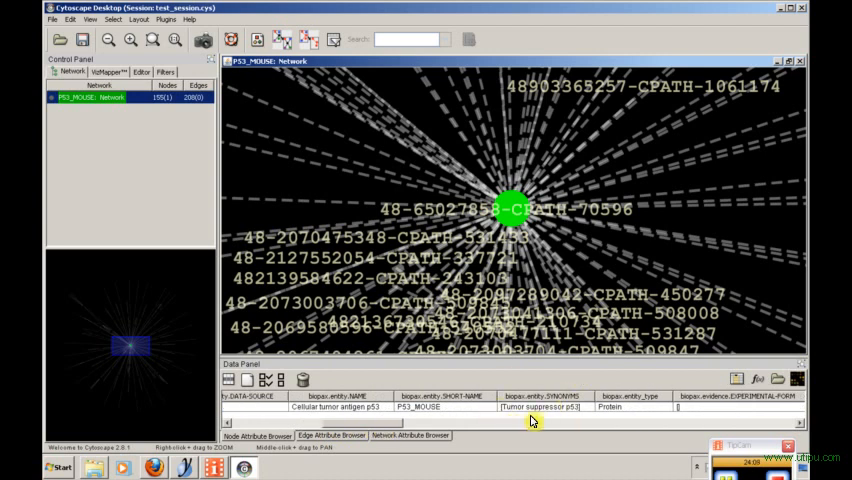
mouse_move(266, 430)
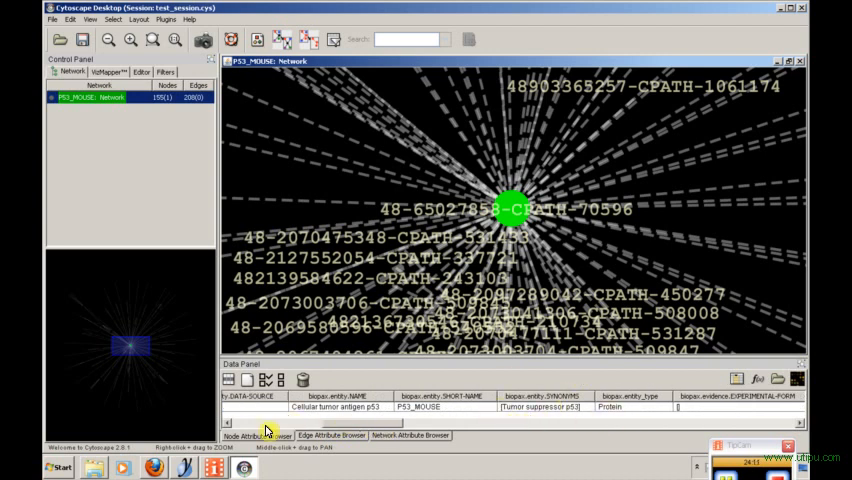
scroll("right", 3)
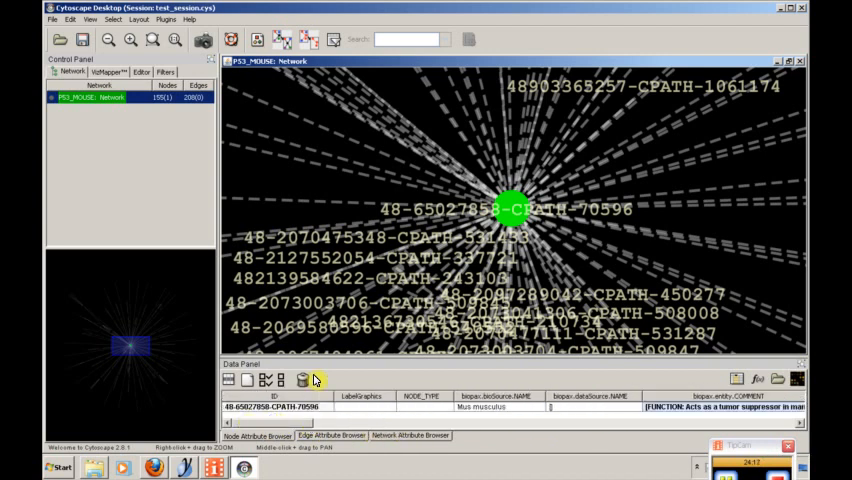
mouse_move(404, 300)
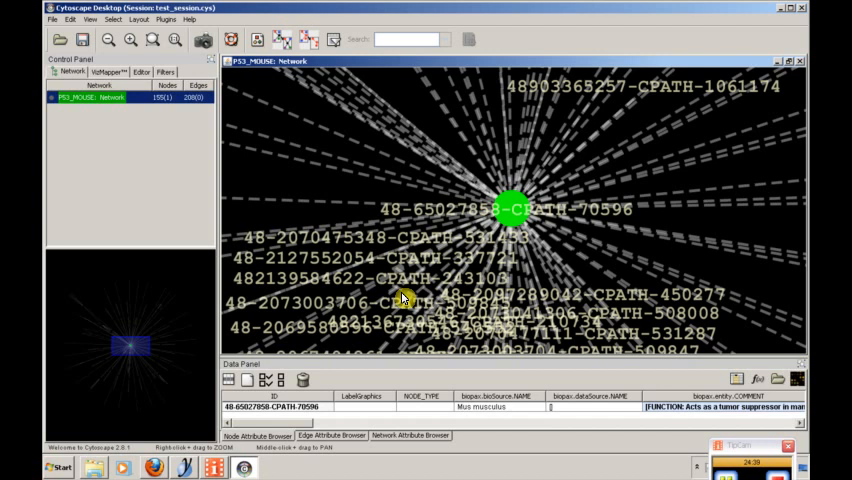
mouse_move(336, 250)
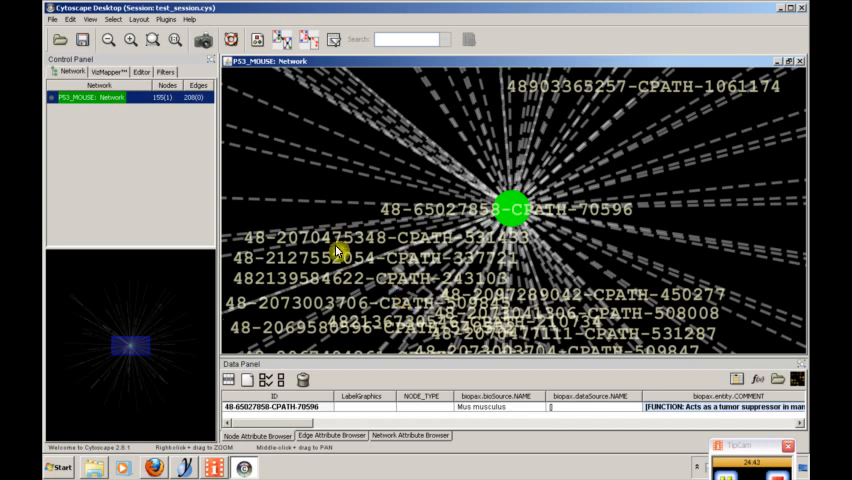
mouse_move(462, 272)
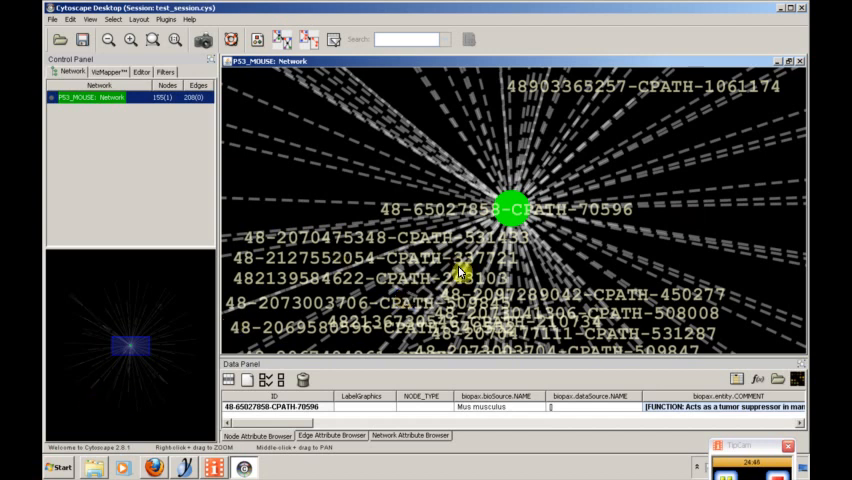
mouse_move(600, 178)
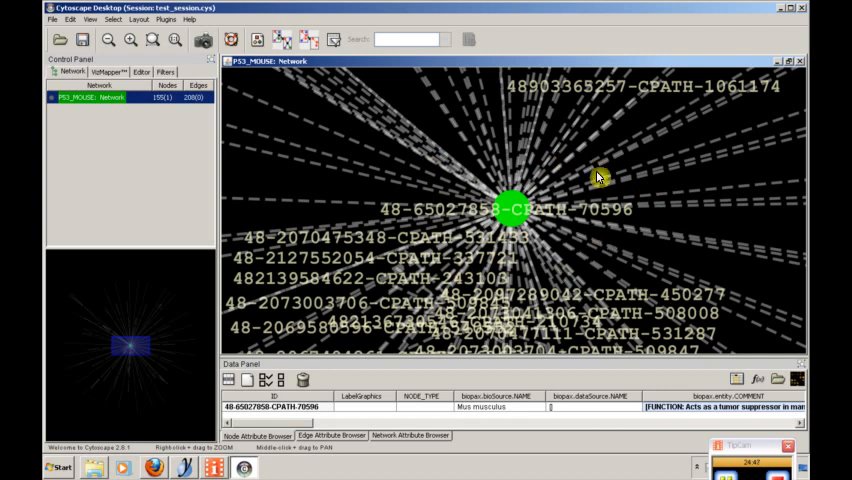
mouse_move(438, 192)
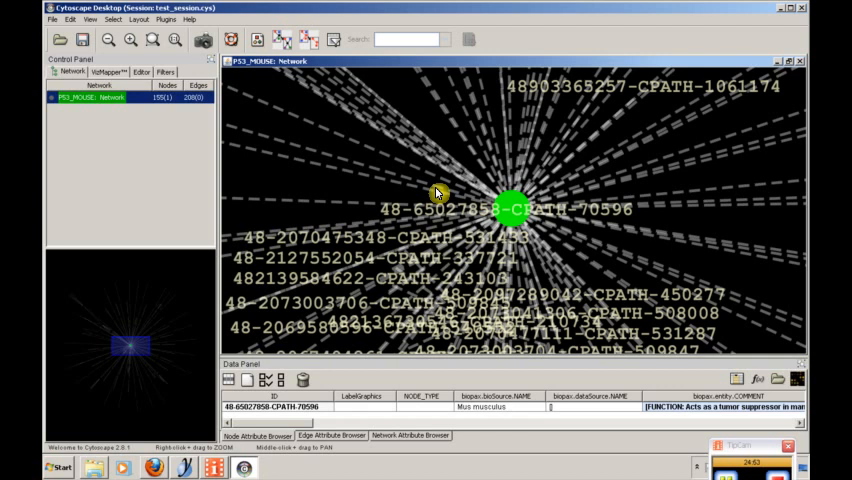
mouse_move(336, 204)
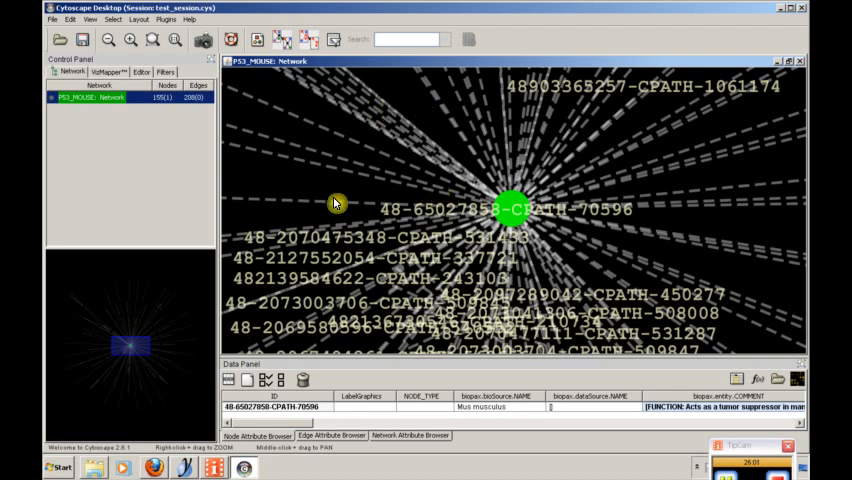
mouse_move(446, 262)
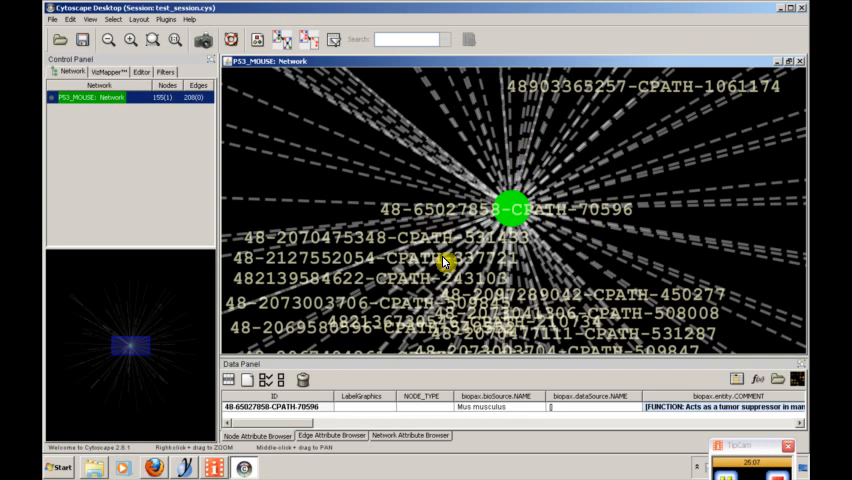
mouse_move(528, 148)
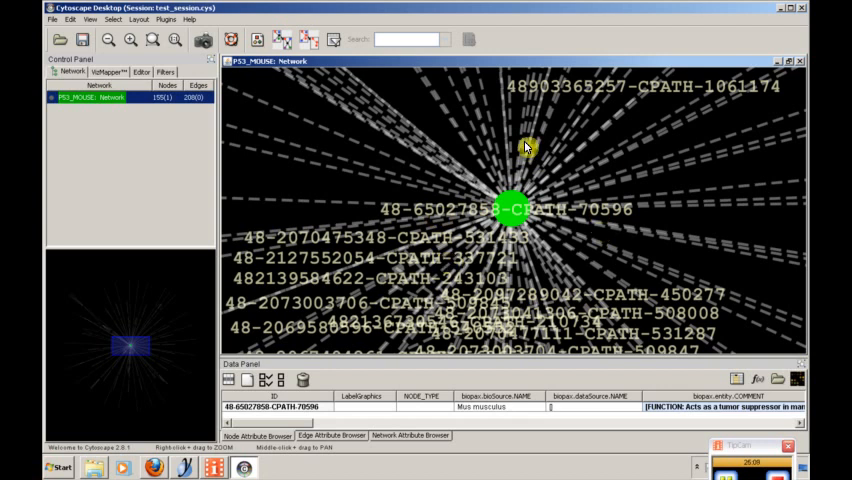
mouse_move(484, 148)
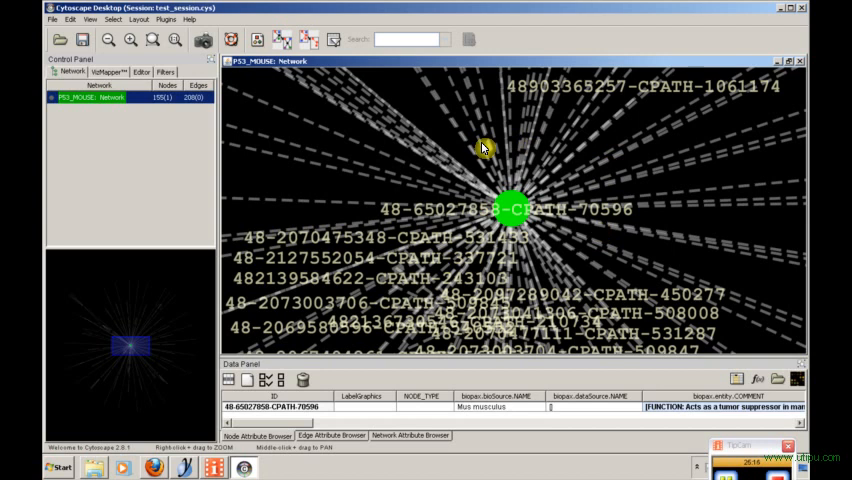
left_click(164, 18)
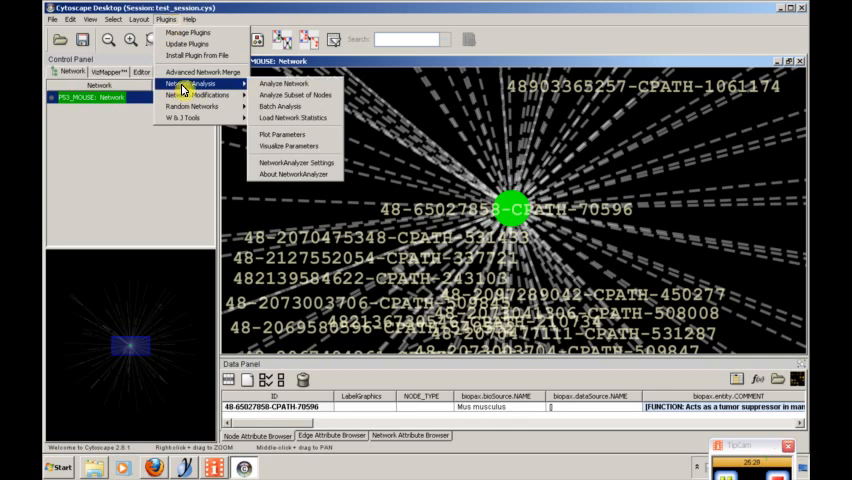
Run Analyze Network with 'Treat the network as directed' ticked.
left_click(284, 84)
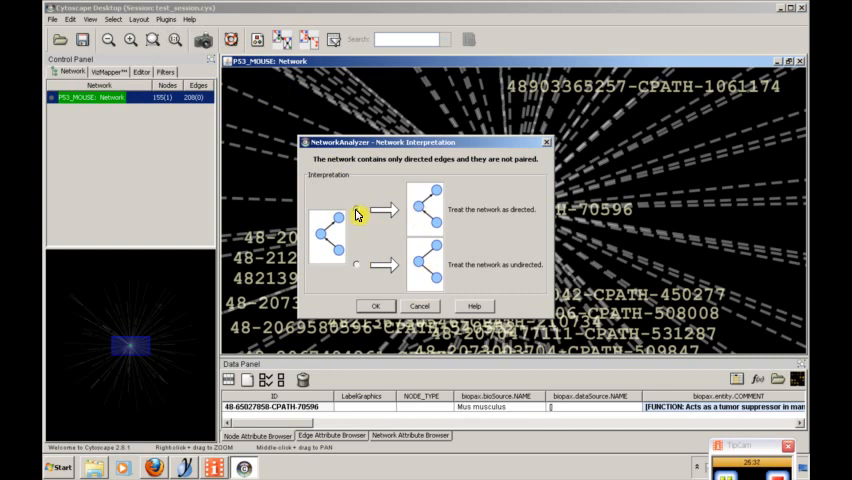
left_click(356, 208)
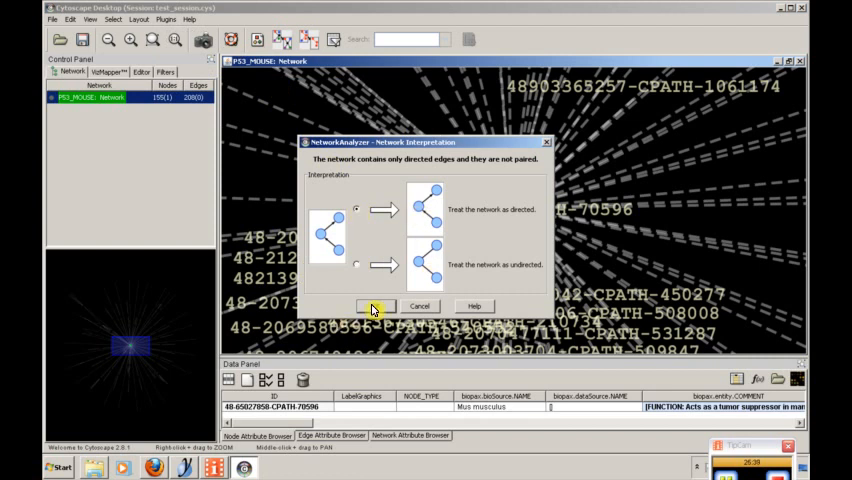
left_click(376, 306)
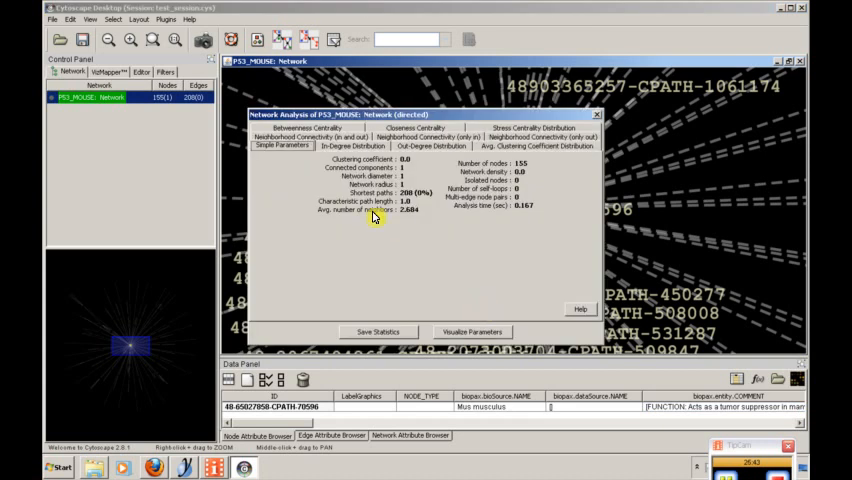
mouse_move(532, 168)
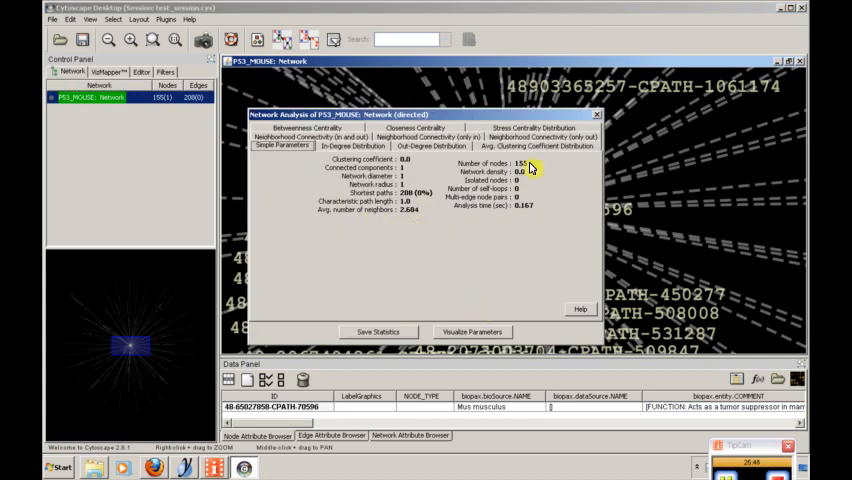
mouse_move(424, 176)
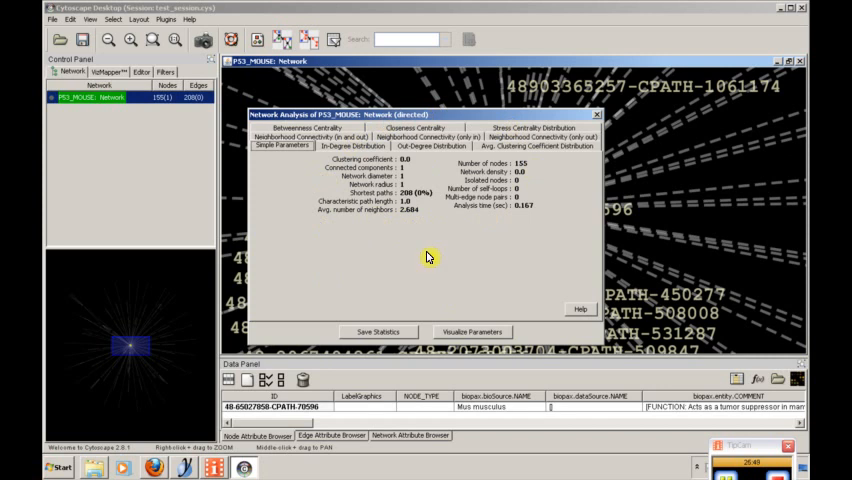
mouse_move(504, 166)
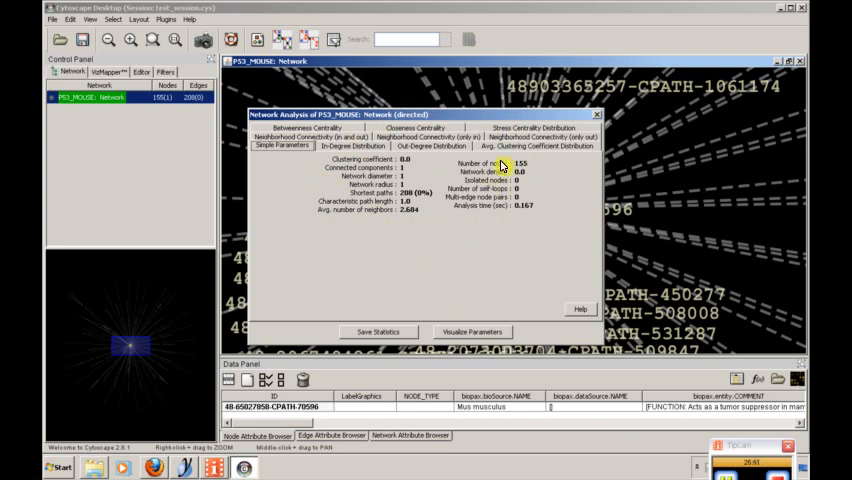
mouse_move(360, 236)
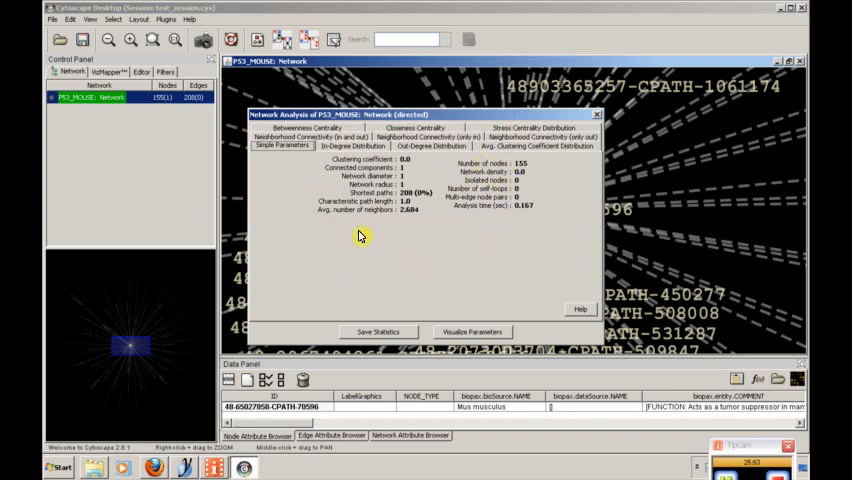
mouse_move(344, 204)
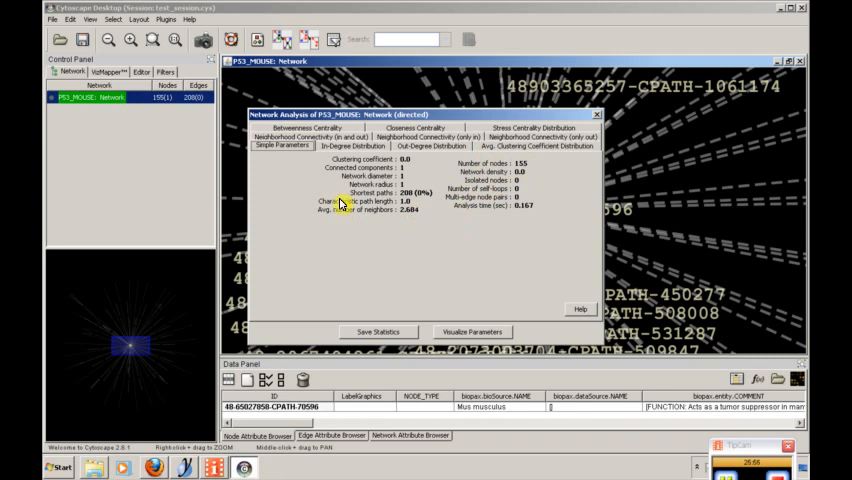
View the in-degree and out-degree distribution charts, then start closing the results.
left_click(348, 144)
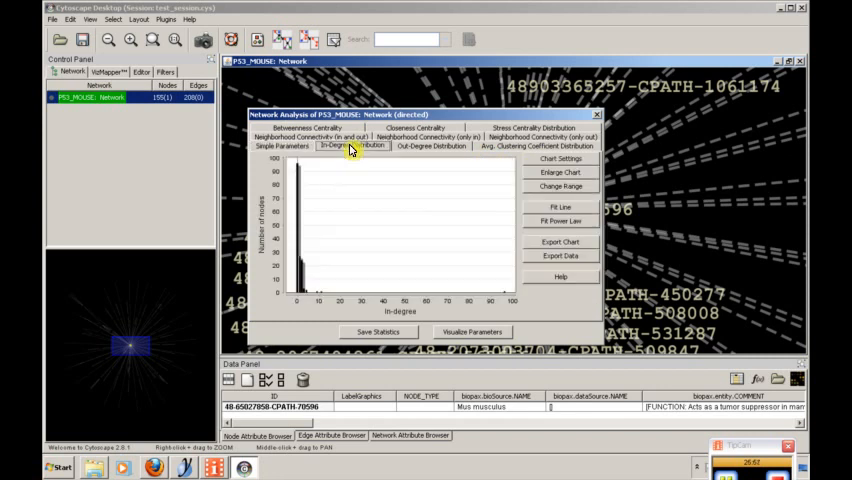
left_click(430, 146)
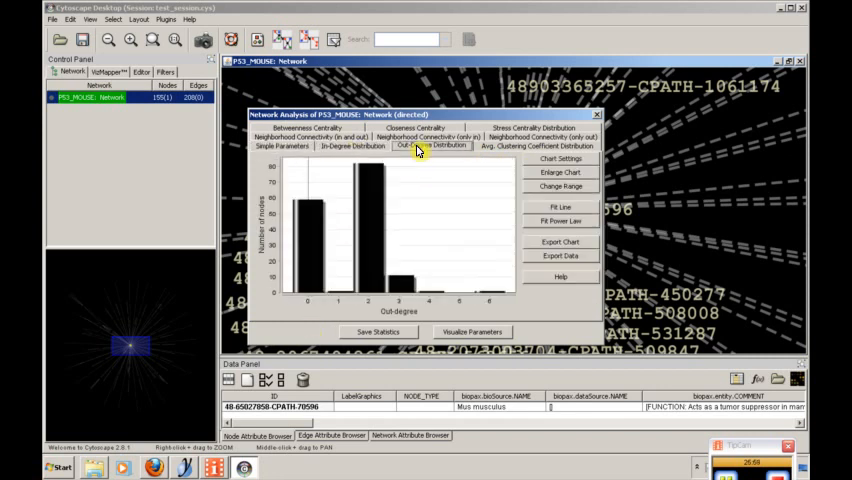
mouse_move(490, 152)
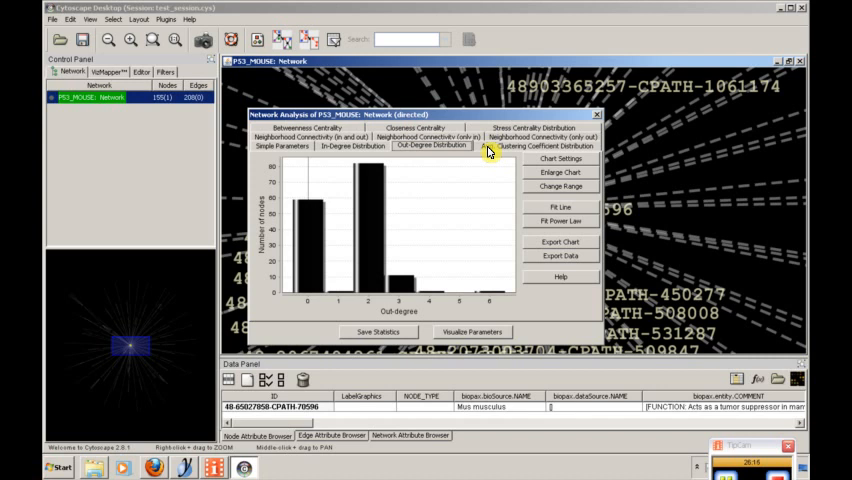
mouse_move(596, 120)
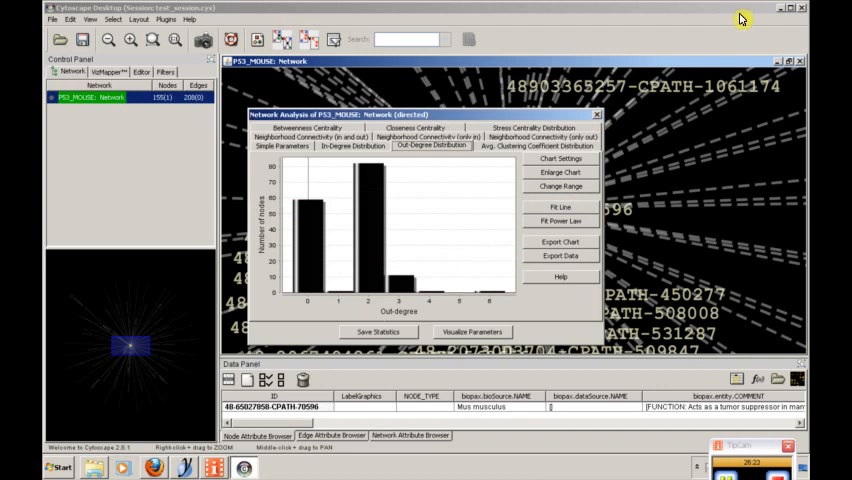
left_click(596, 114)
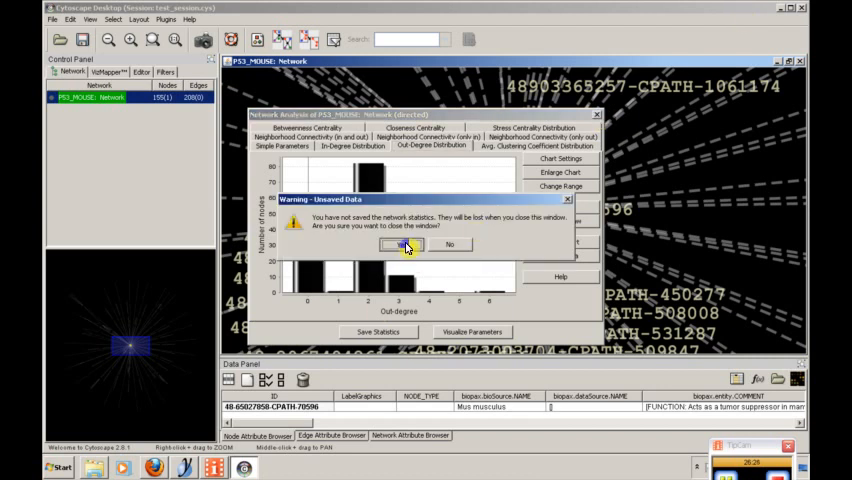
Discard the unsaved statistics and launch Convert Network to Pajek *.net Format.
left_click(404, 244)
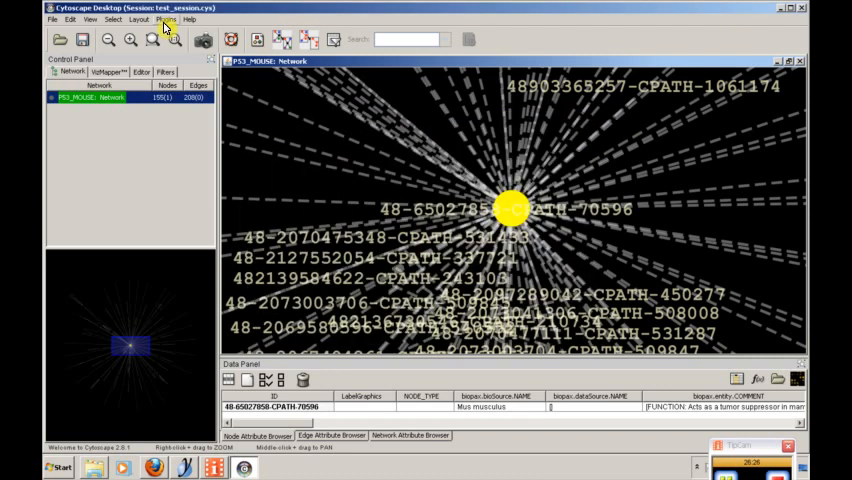
left_click(164, 20)
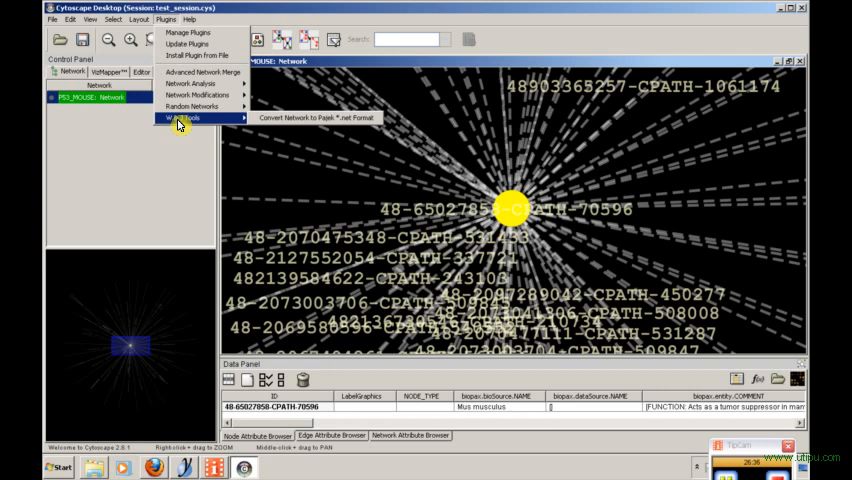
mouse_move(304, 122)
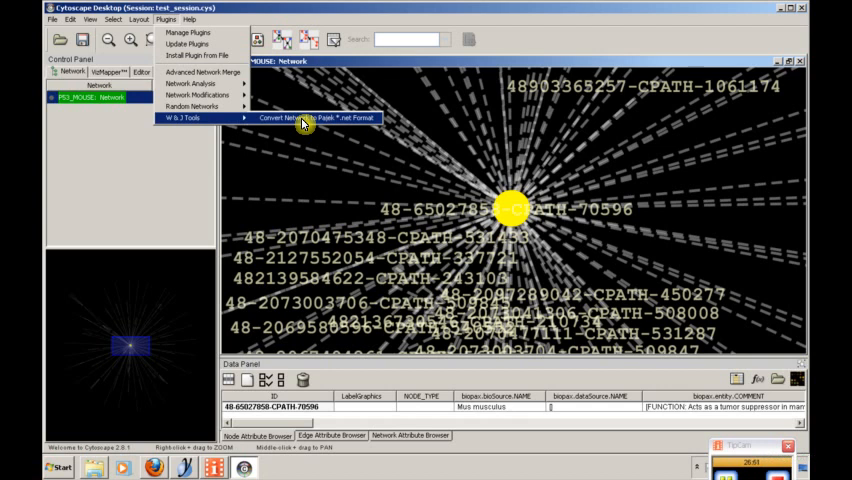
left_click(304, 116)
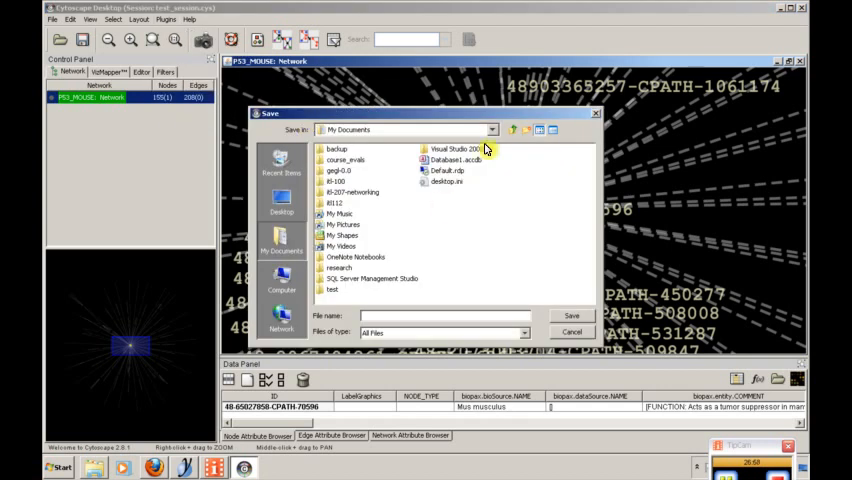
Browse to My Documents > SI-207-networking > assignments and save the file as export.net.
left_click(520, 130)
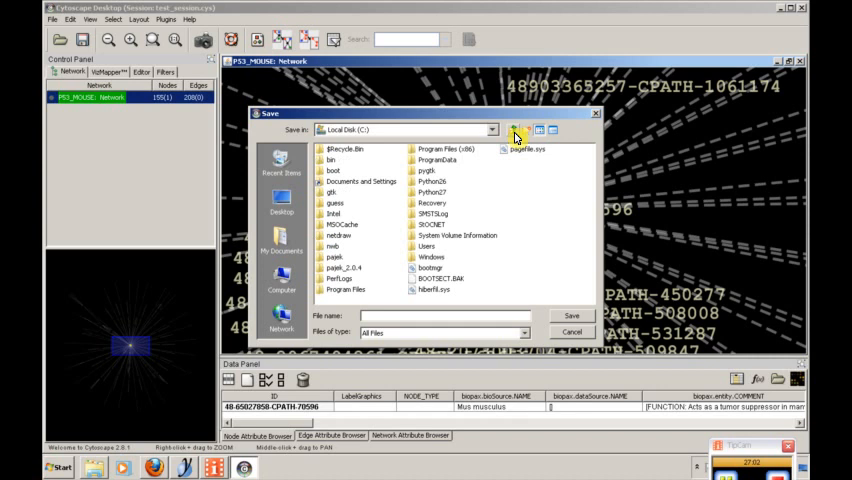
left_click(516, 128)
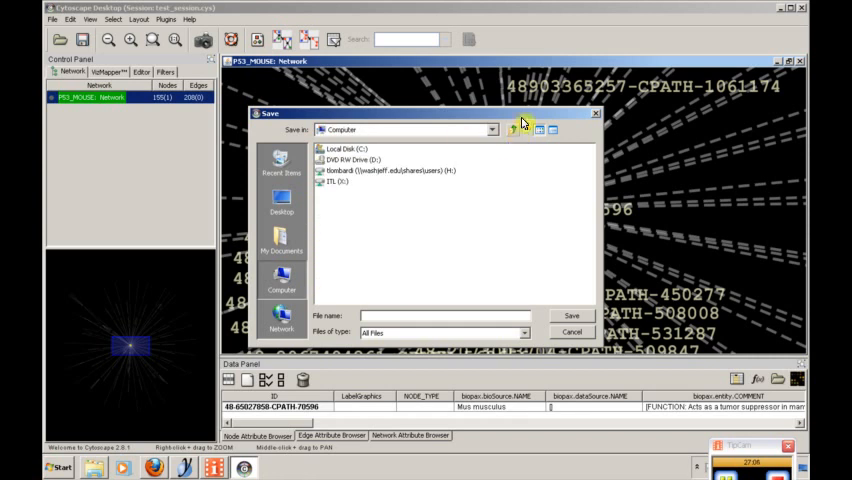
left_click(280, 240)
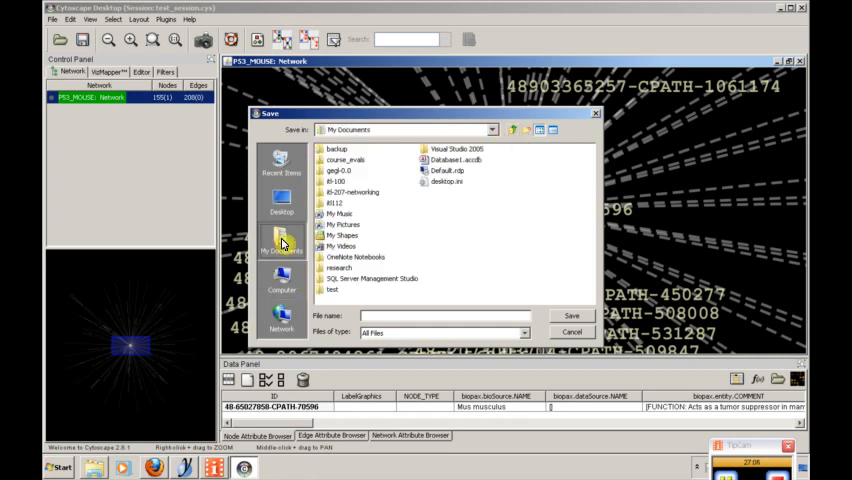
double_click(350, 192)
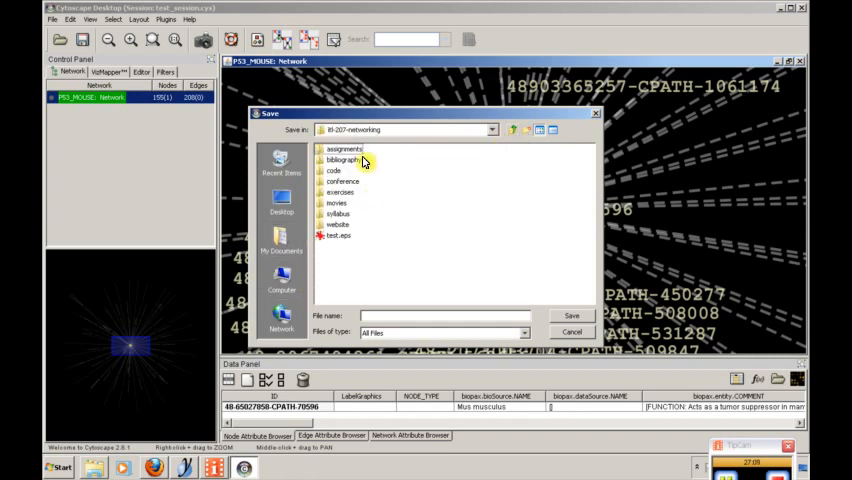
double_click(344, 148)
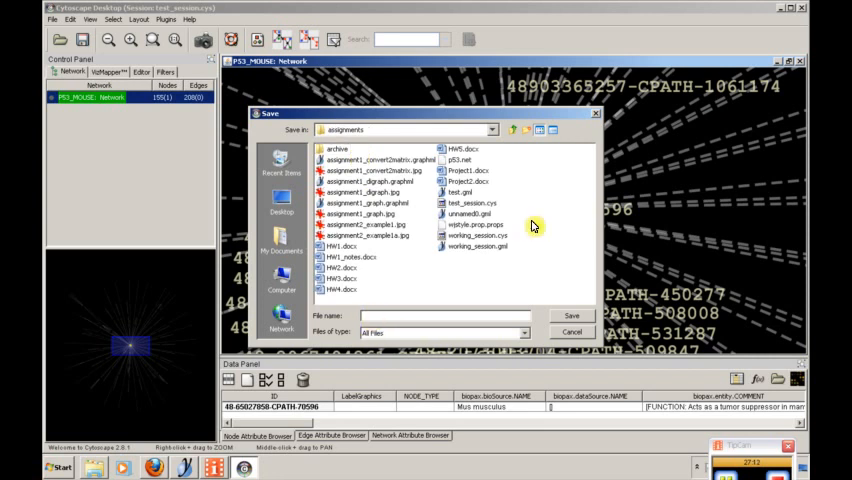
type("export")
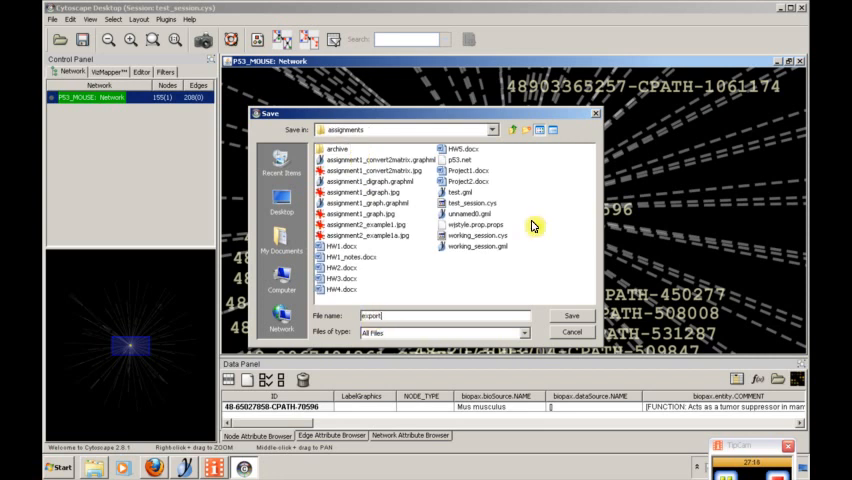
type(".net")
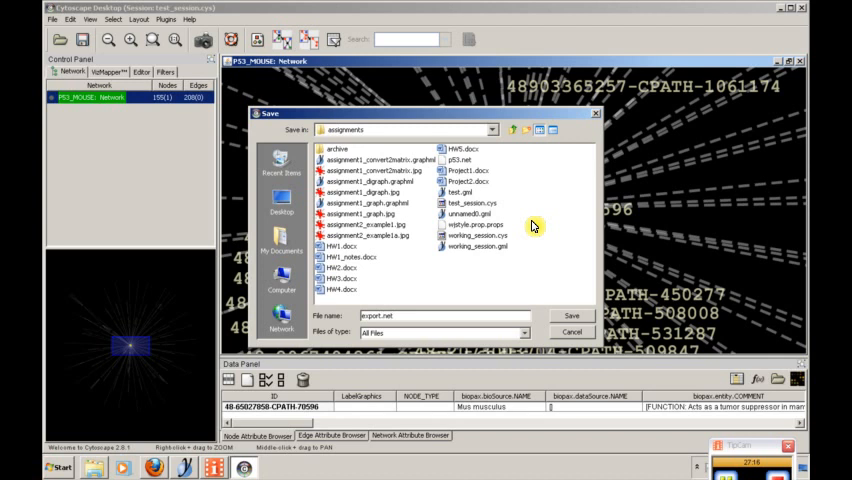
left_click(572, 316)
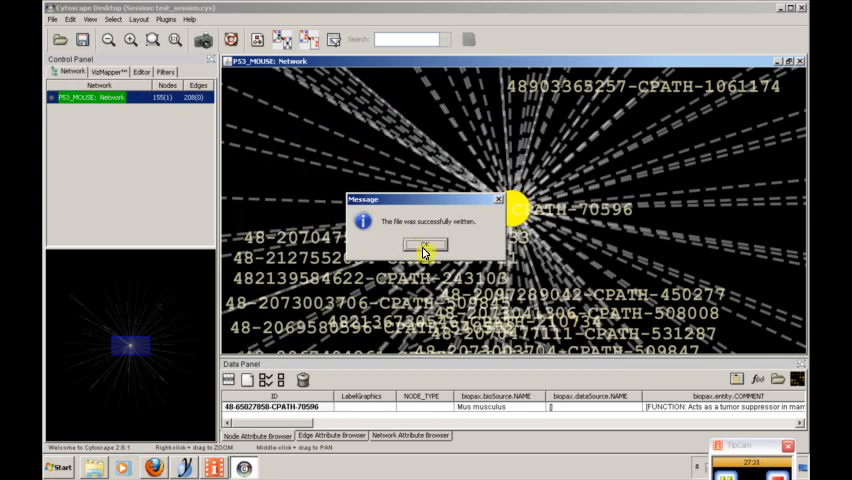
left_click(426, 244)
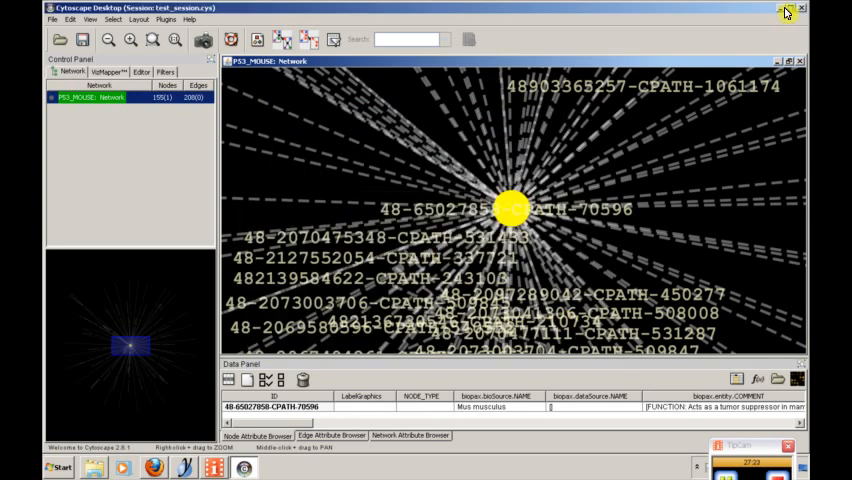
Minimize Cytoscape, locate export.net in the assignments folder and Edit with Notepad++.
left_click(788, 12)
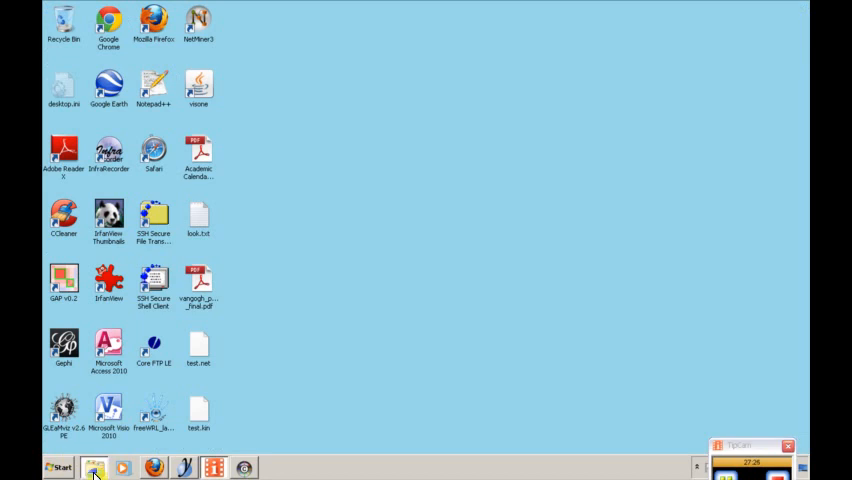
left_click(96, 468)
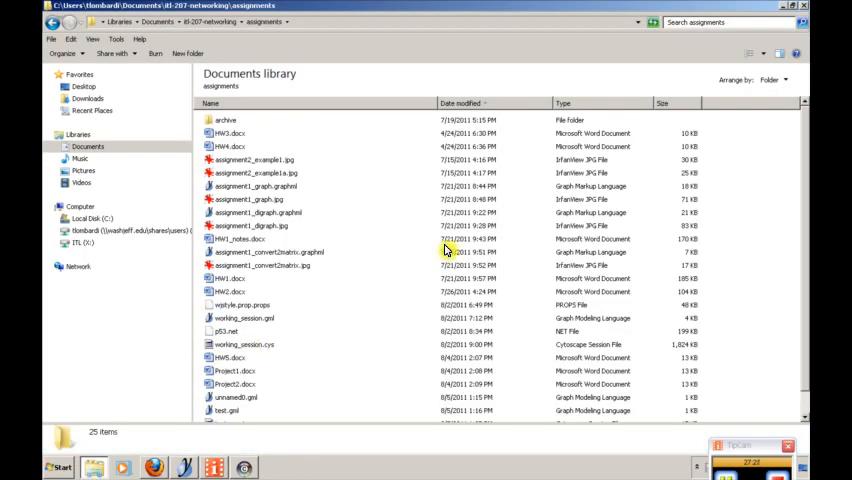
scroll("down", 3)
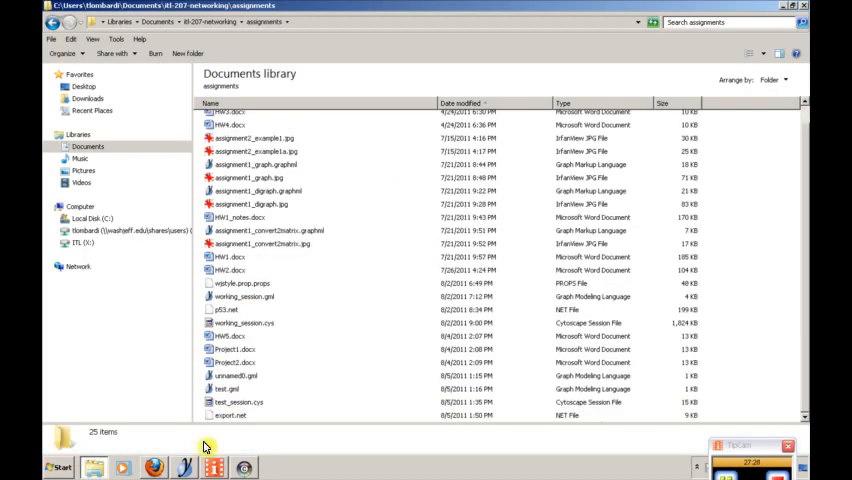
left_click(232, 416)
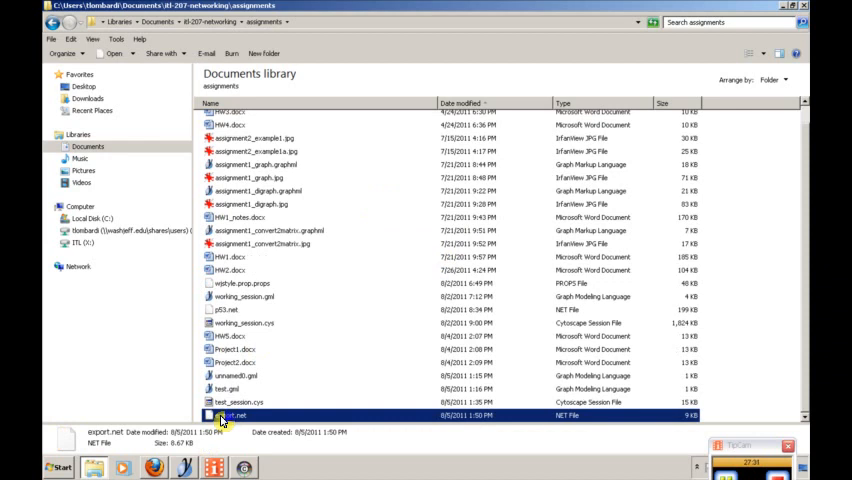
right_click(232, 414)
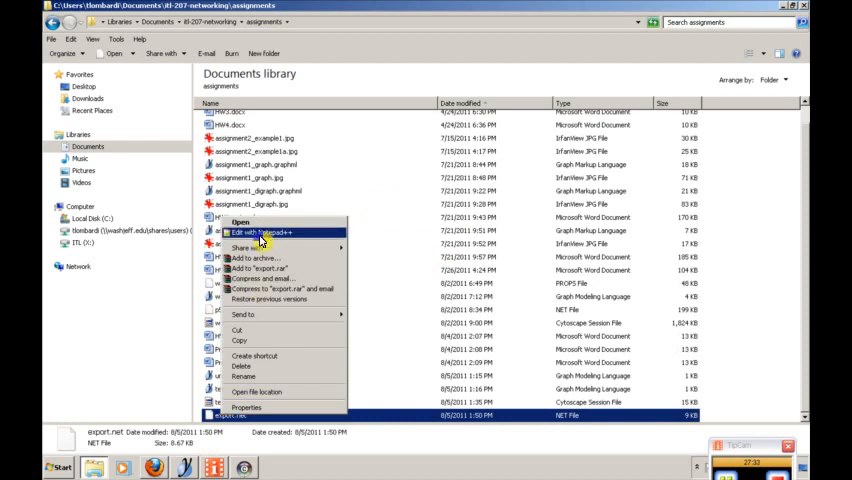
left_click(268, 232)
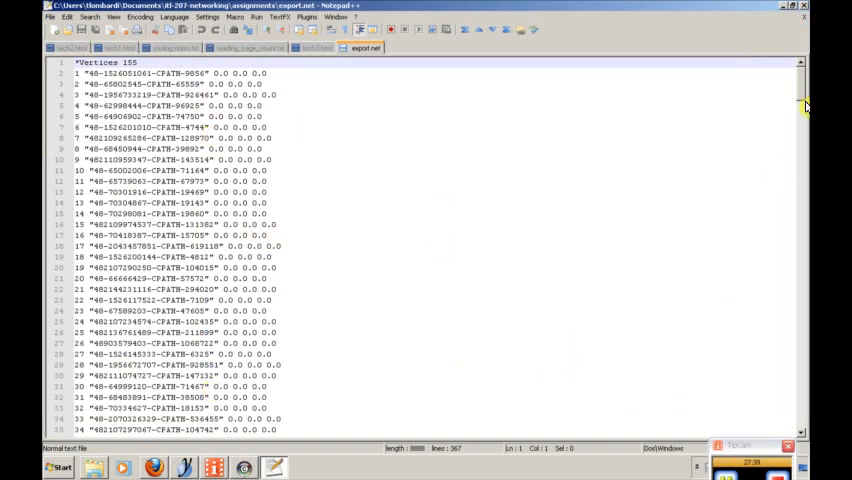
Scroll through export.net's 155-vertex list with CPATH labels to review the export.
scroll("down", 3)
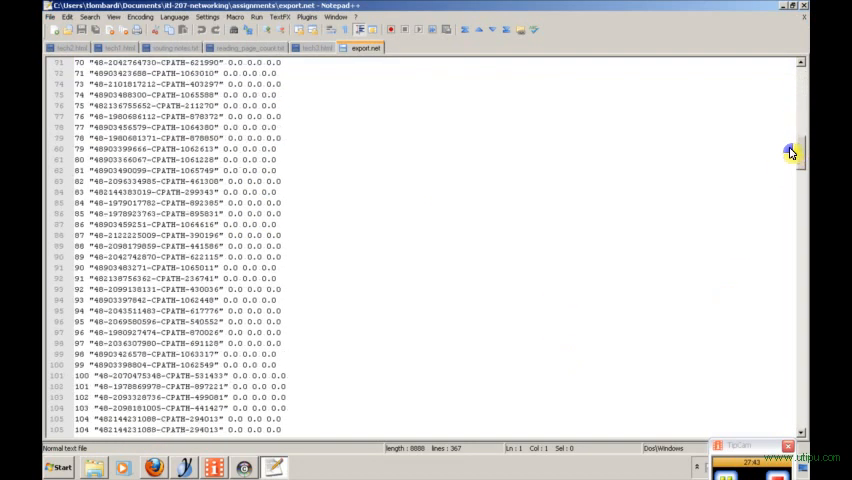
scroll("up", 3)
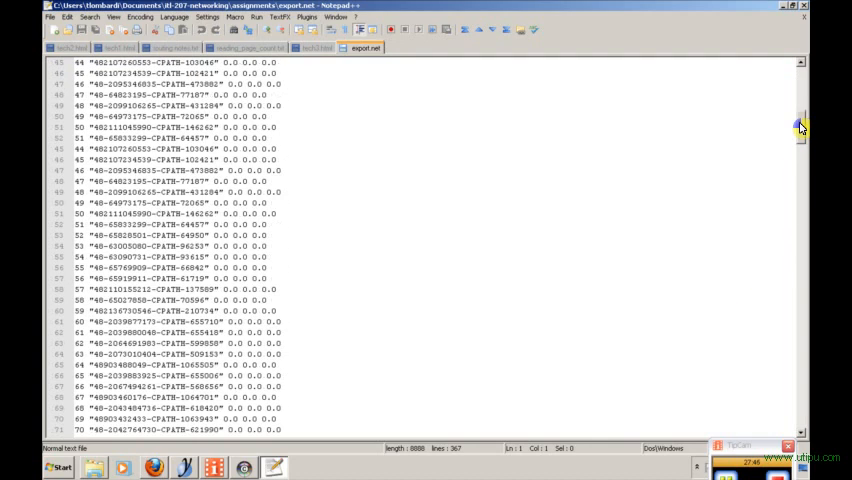
scroll("up", 3)
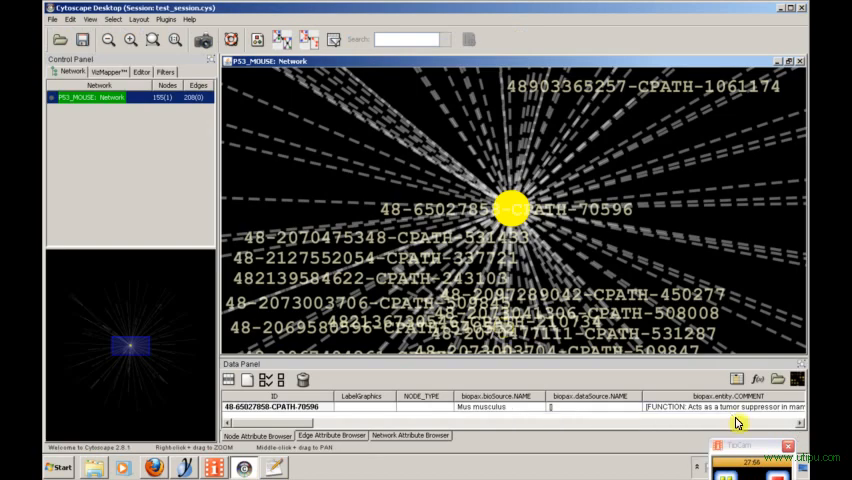
mouse_move(638, 270)
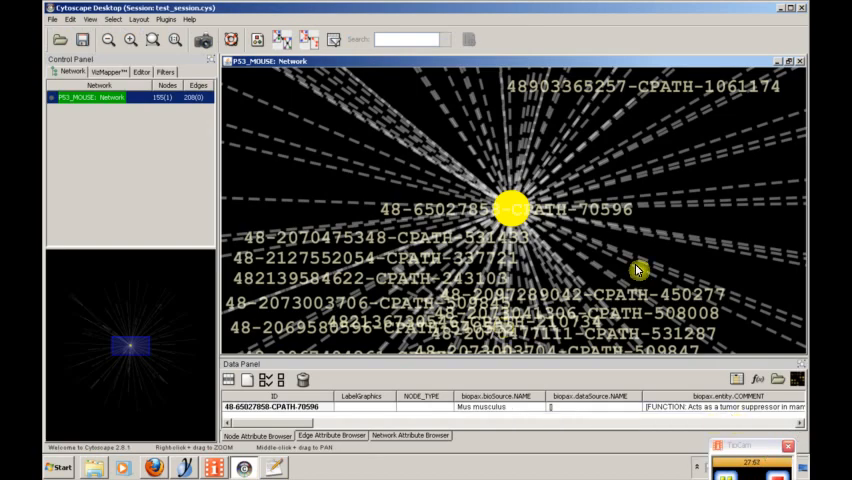